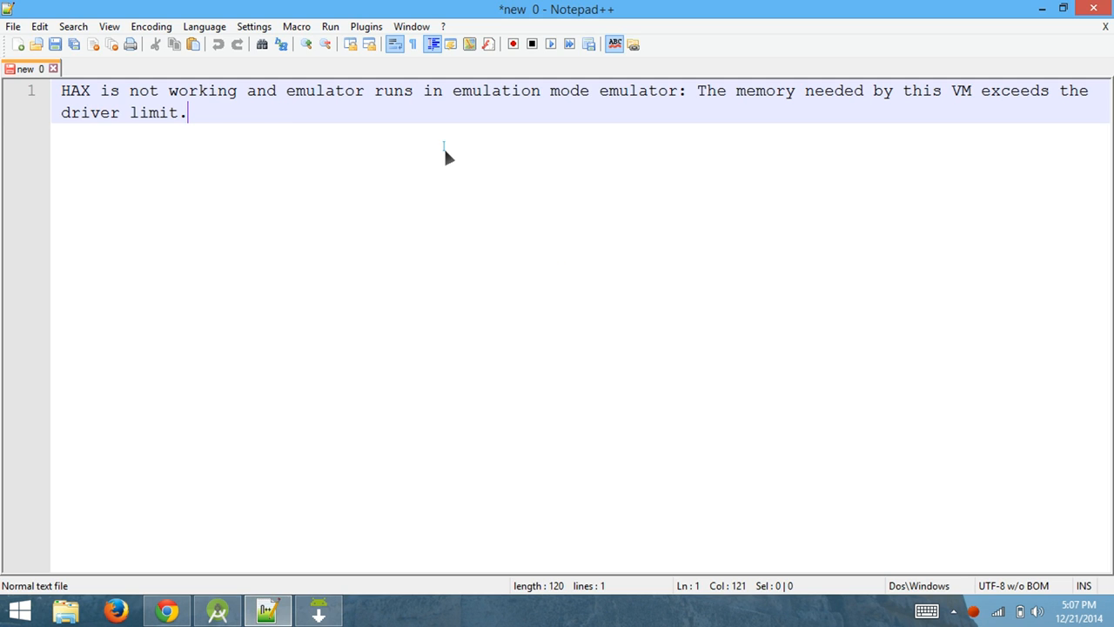
Select all the HAX emulator error text in the Notepad++ note.
key(ctrl+a)
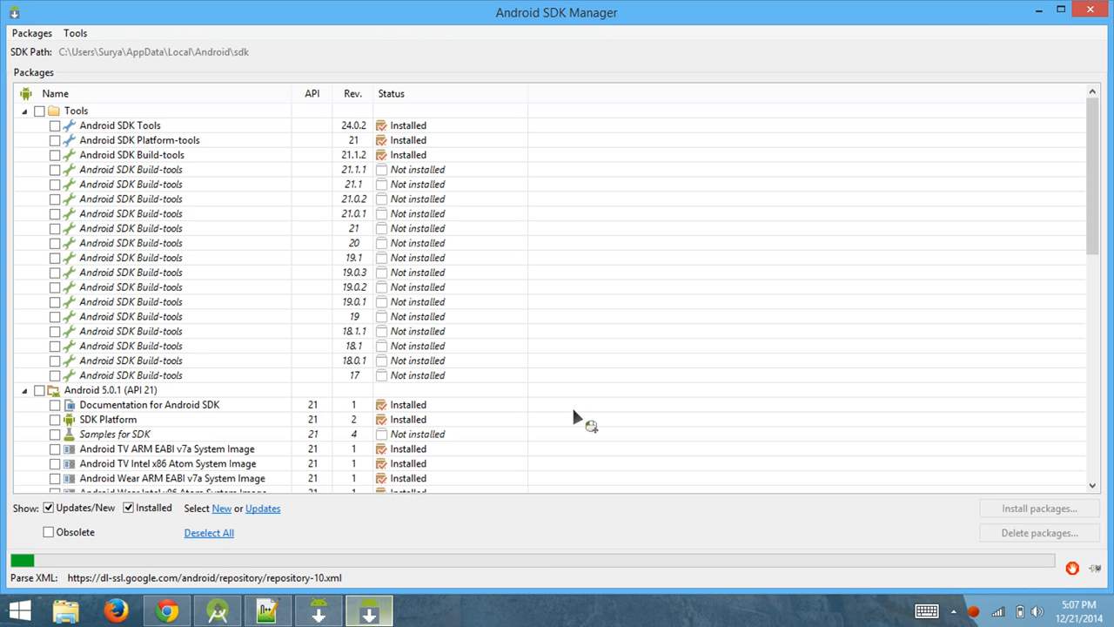
Bring the FirstApplication project in Android Studio to the front from the taskbar.
click(318, 609)
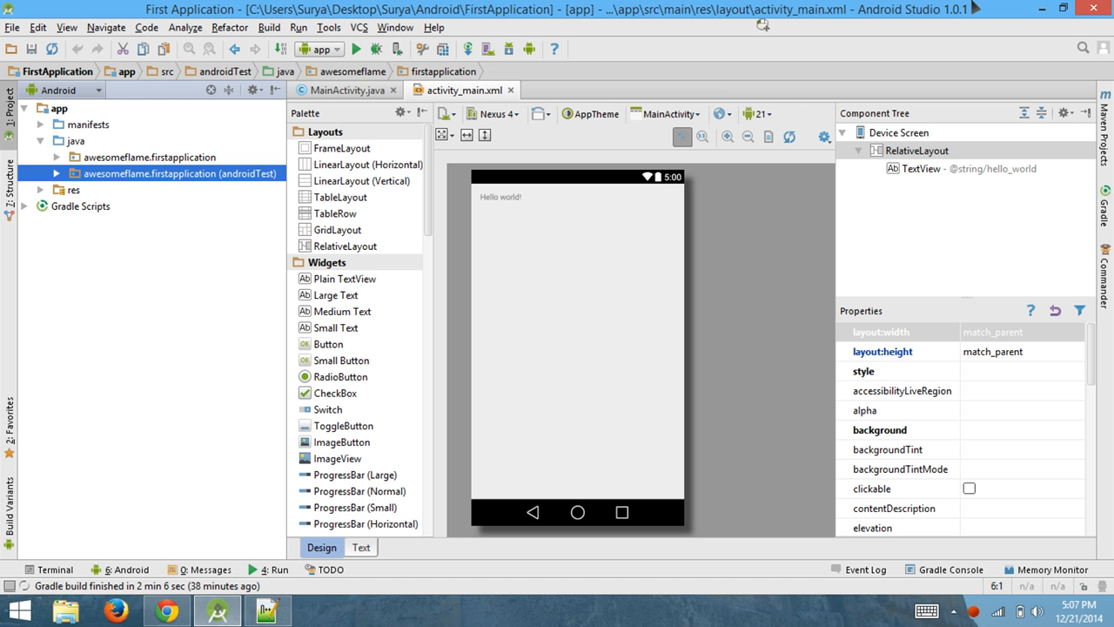
Minimise all open windows to reveal the Windows desktop.
click(267, 609)
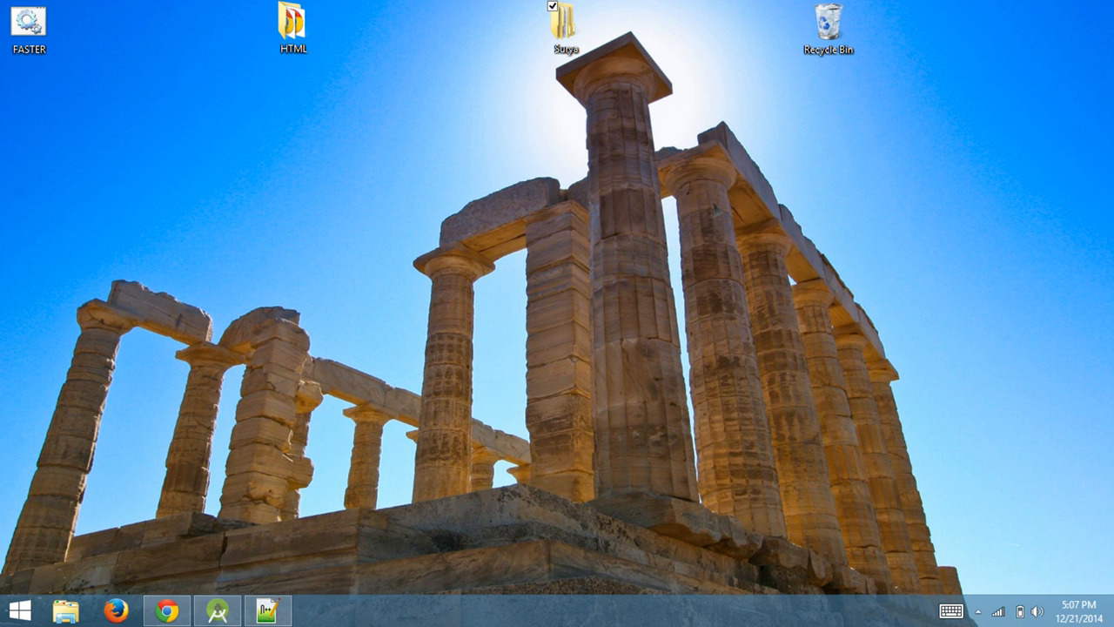
mouse_move(732, 218)
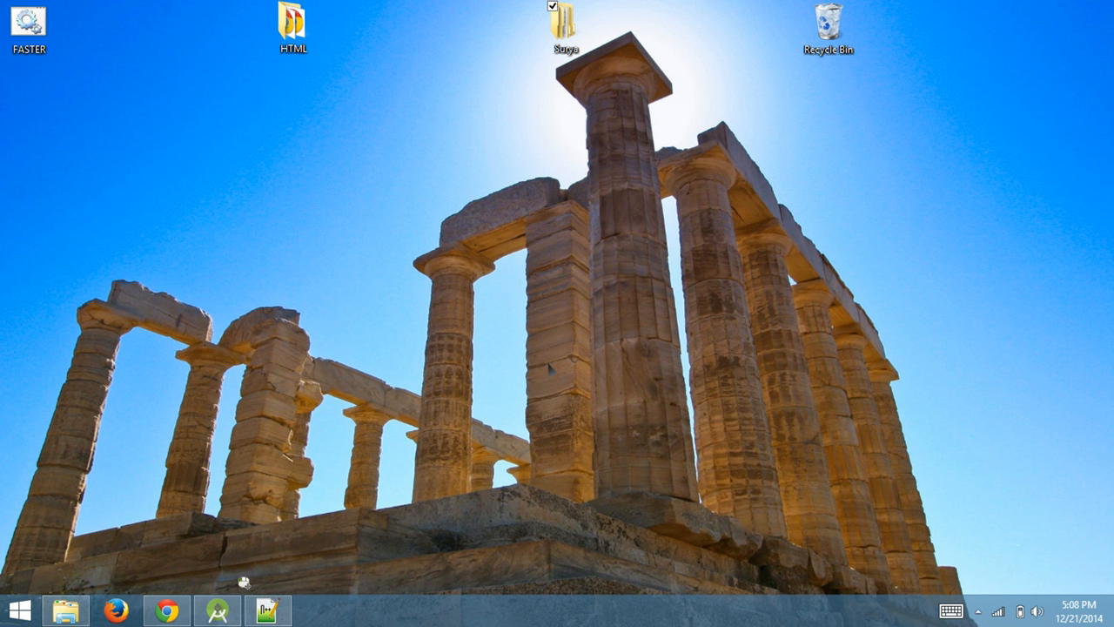
mouse_move(639, 346)
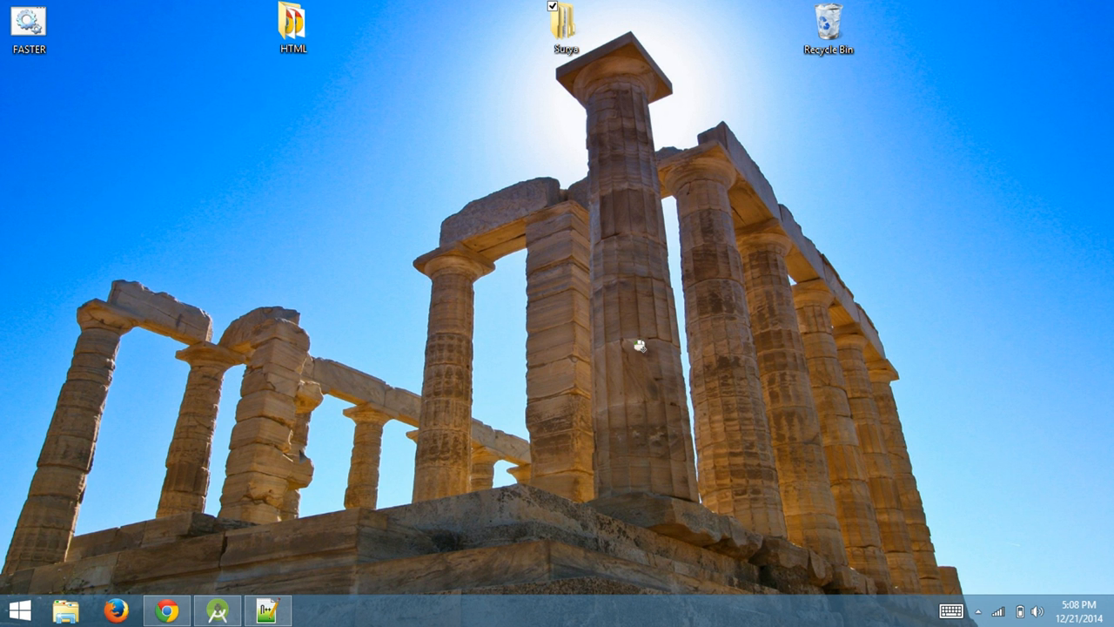
Open File Explorer on the Windows (C:) drive.
click(64, 609)
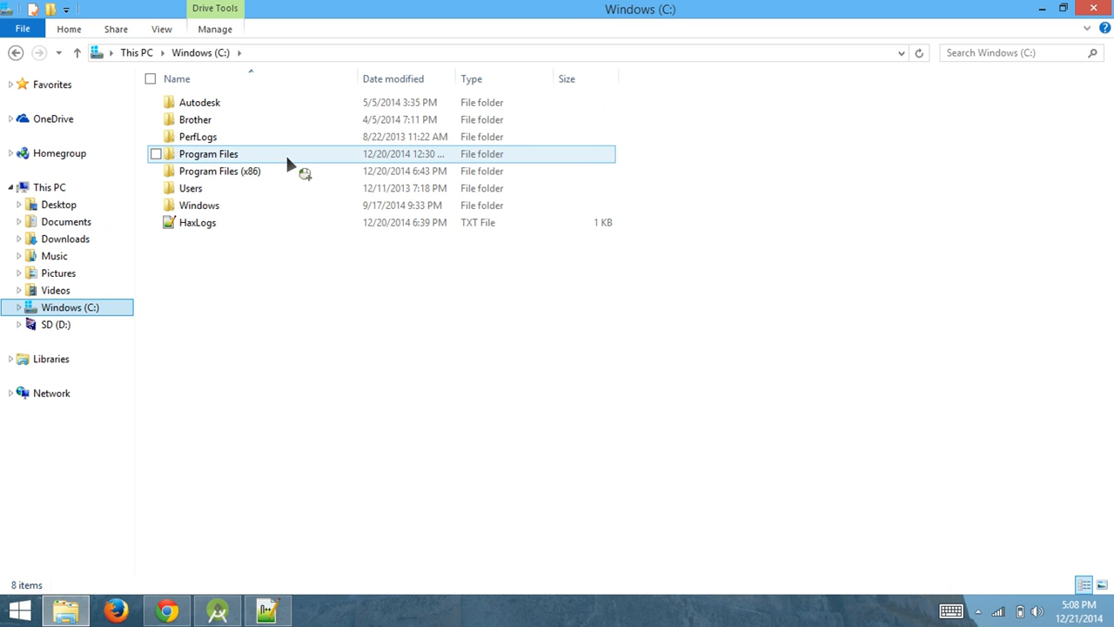
mouse_move(276, 188)
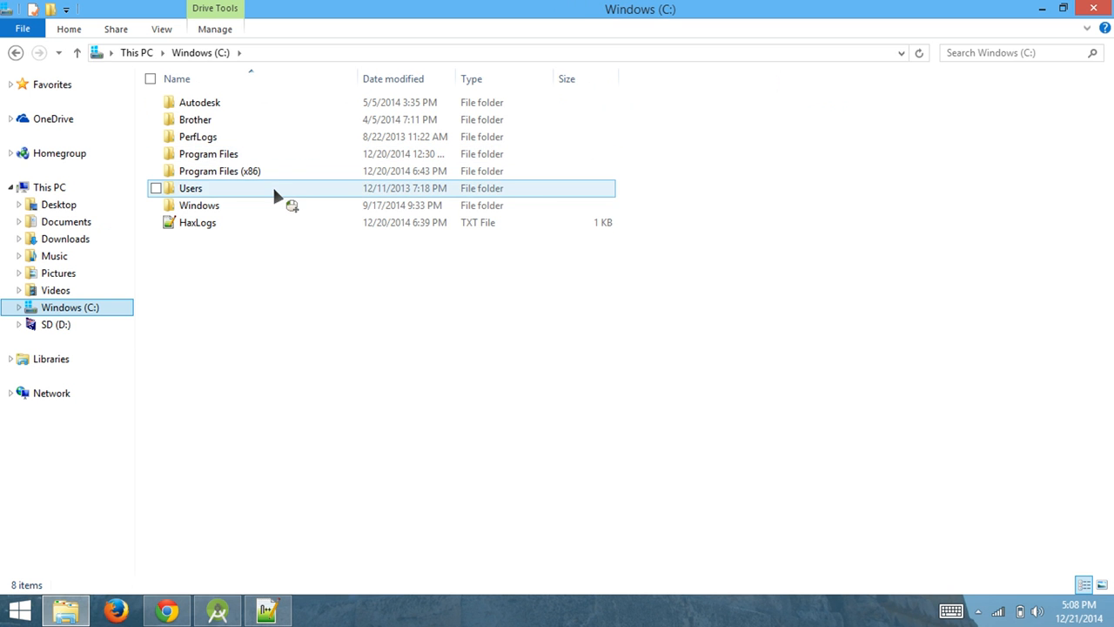
Browse Users\Surya\AppData\Local\Android\sdk\extras\intel and select intelhaxm-android.
double_click(191, 188)
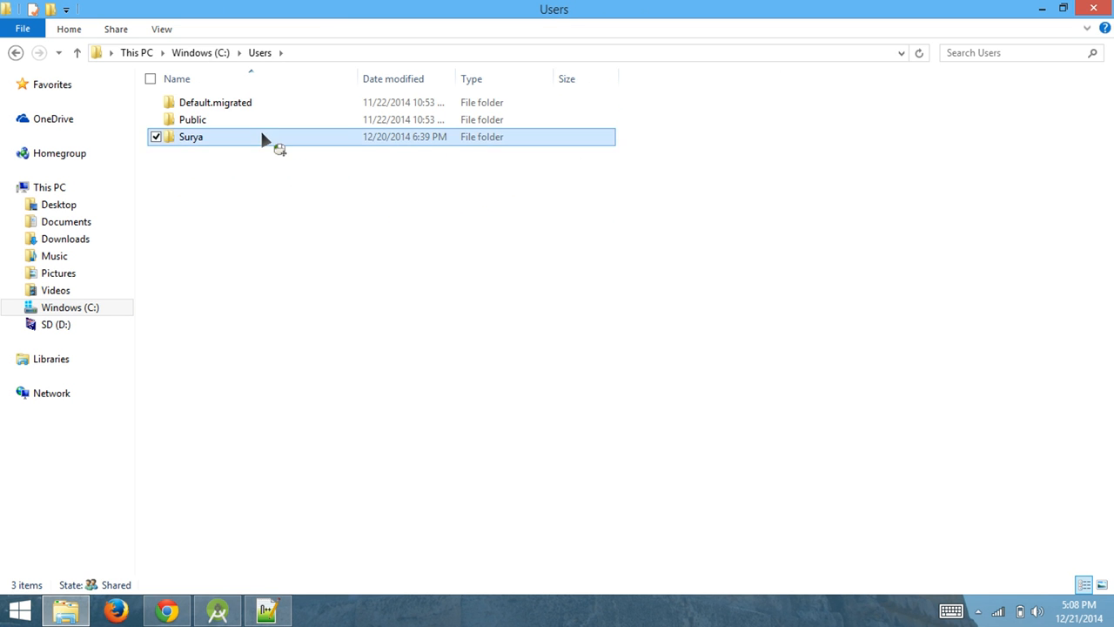
double_click(190, 136)
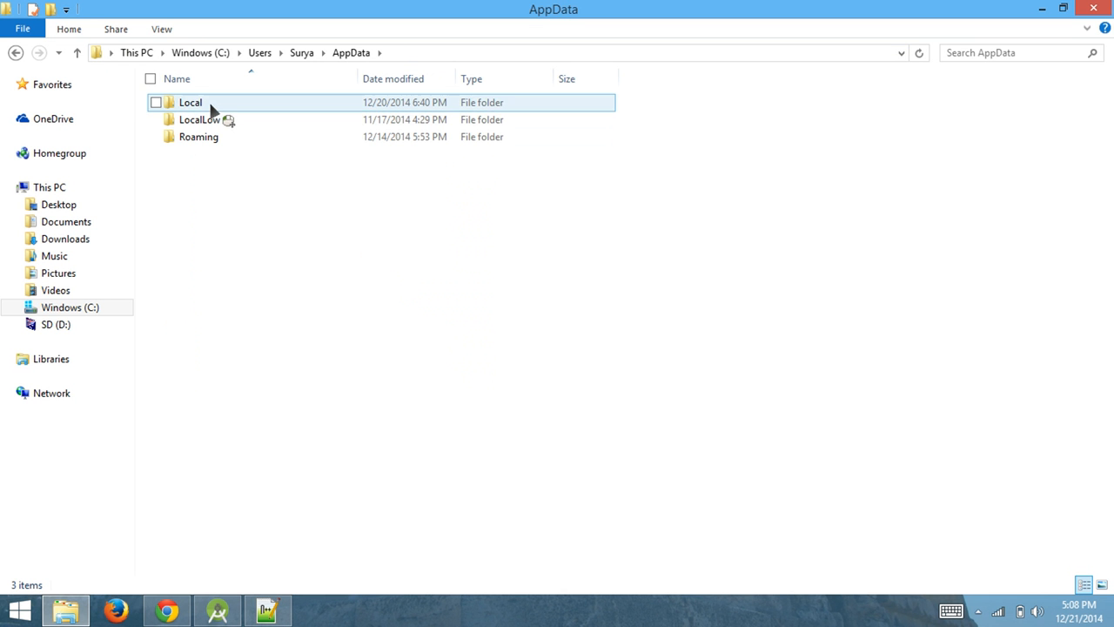
double_click(190, 101)
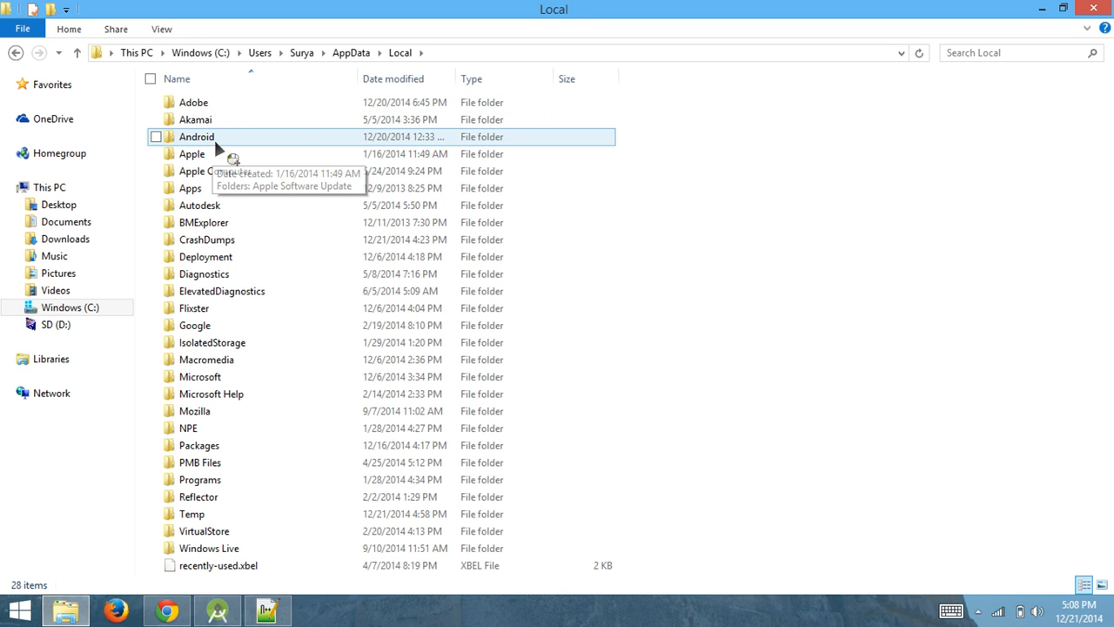
double_click(196, 137)
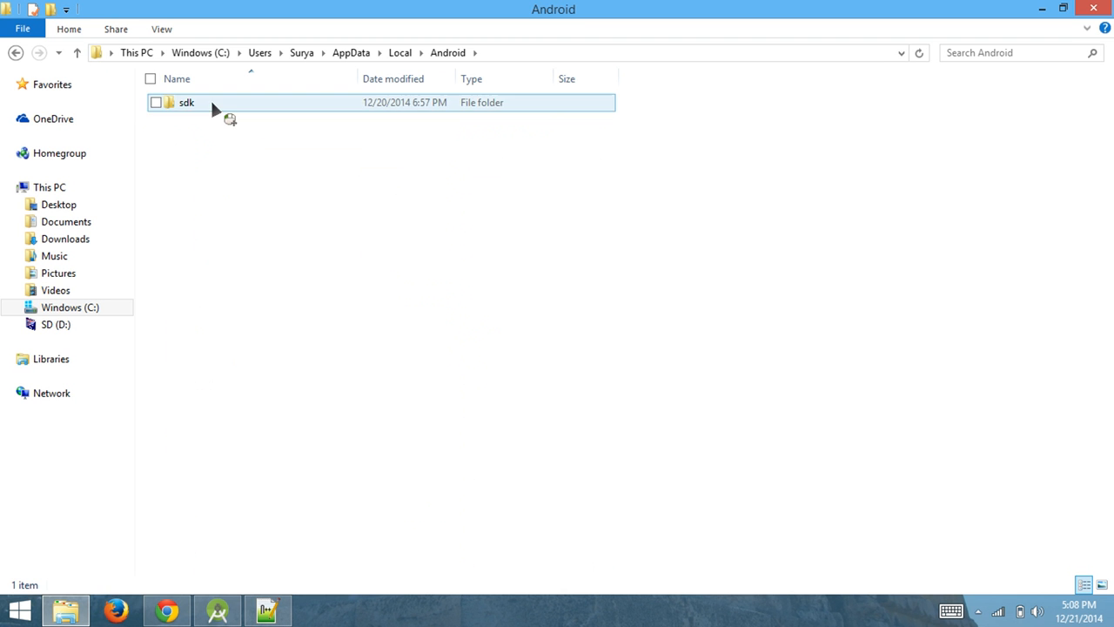
double_click(186, 102)
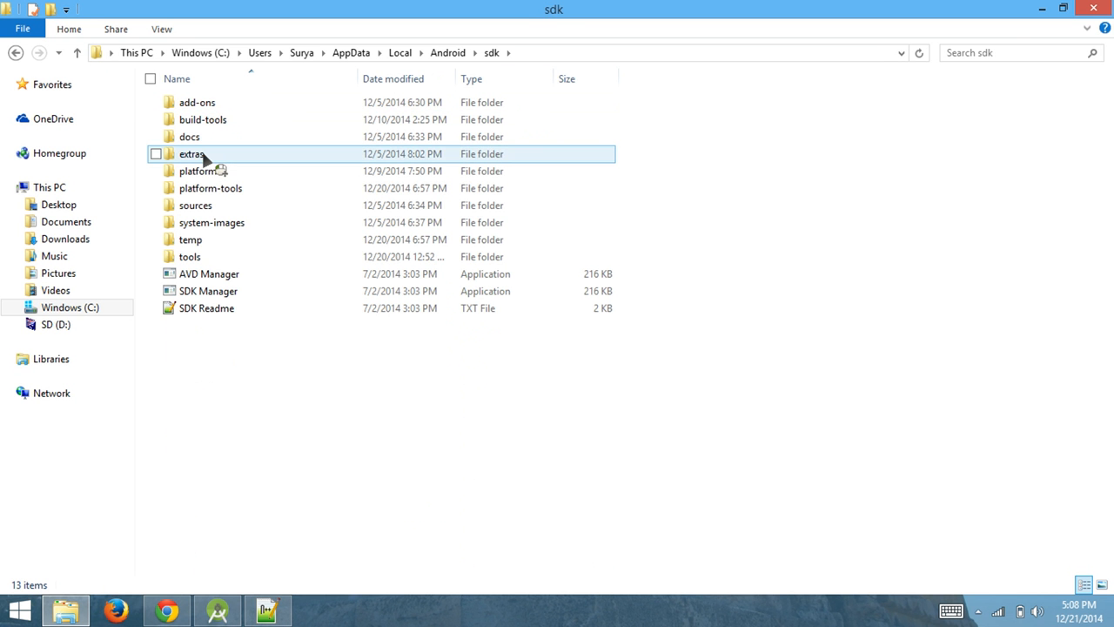
double_click(191, 154)
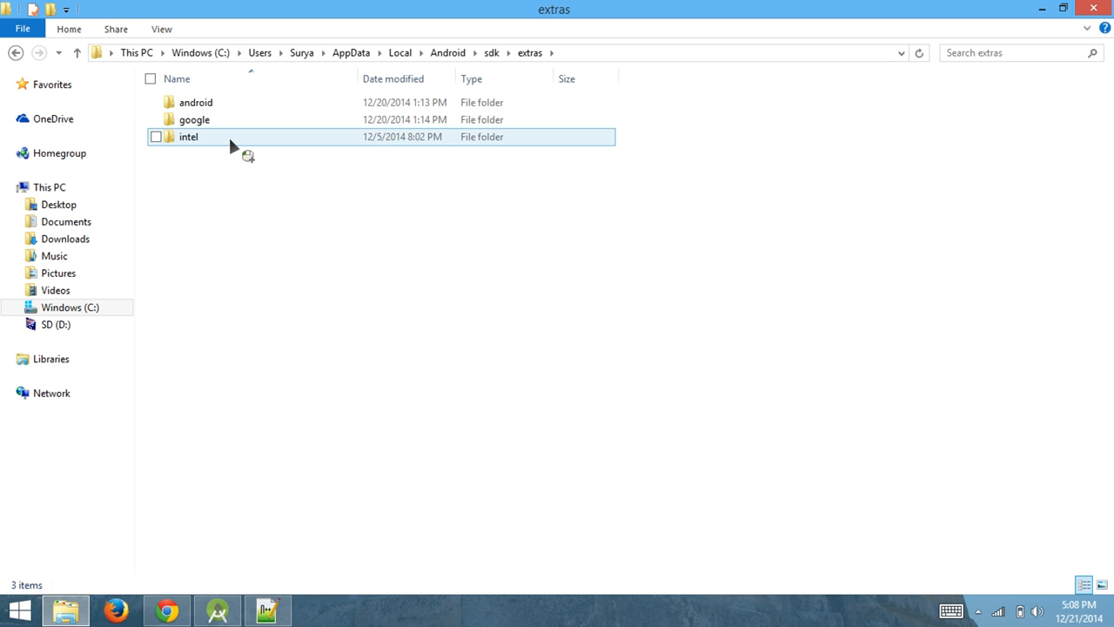
double_click(188, 136)
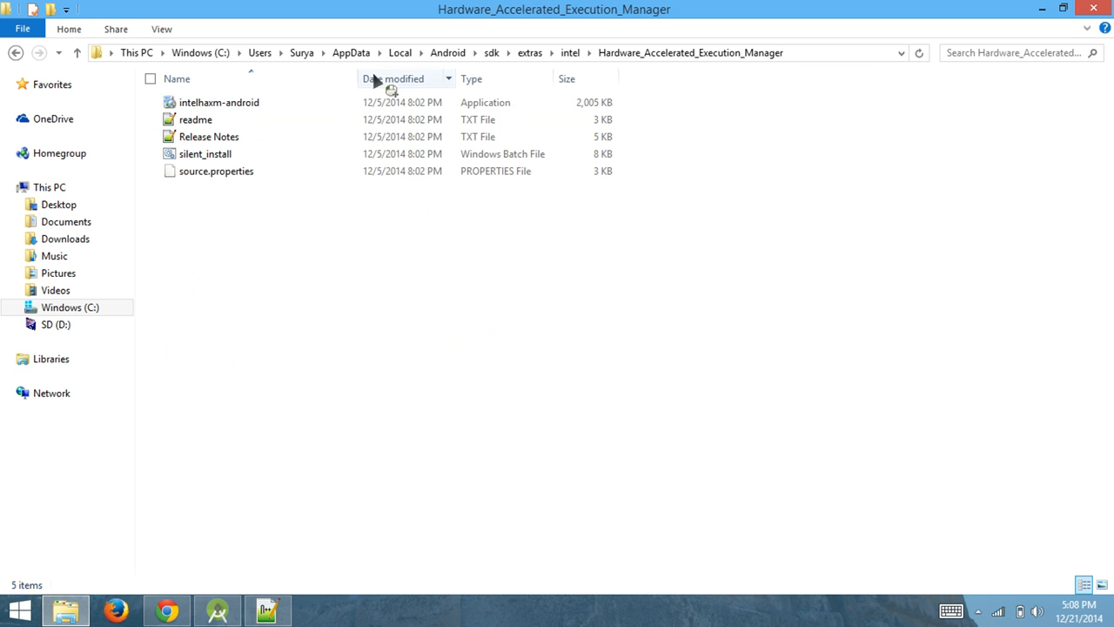
click(218, 102)
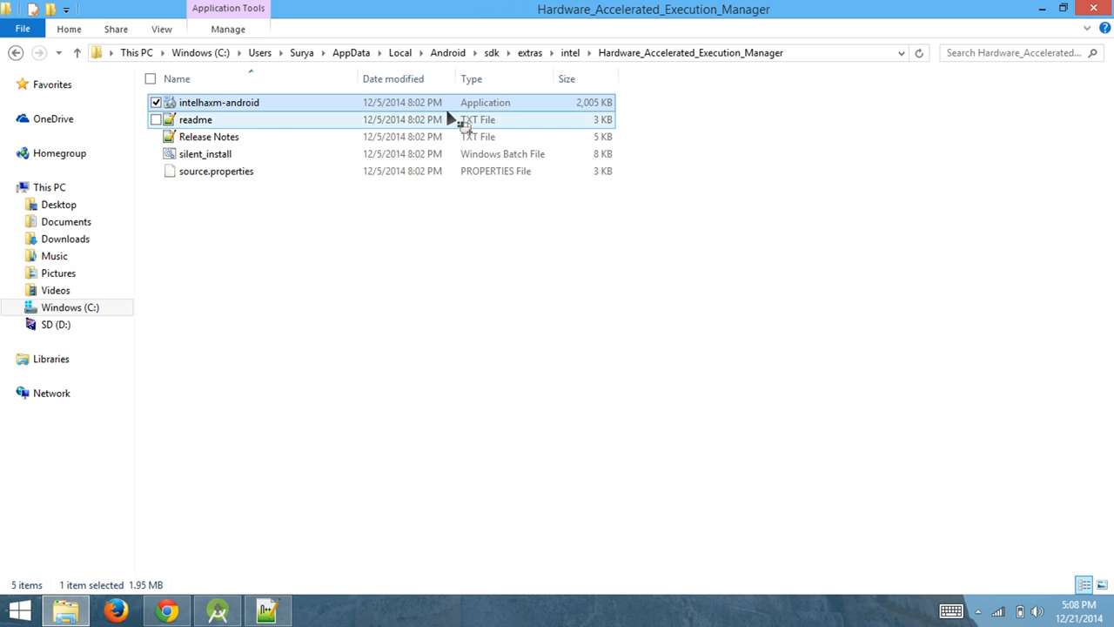
mouse_move(418, 207)
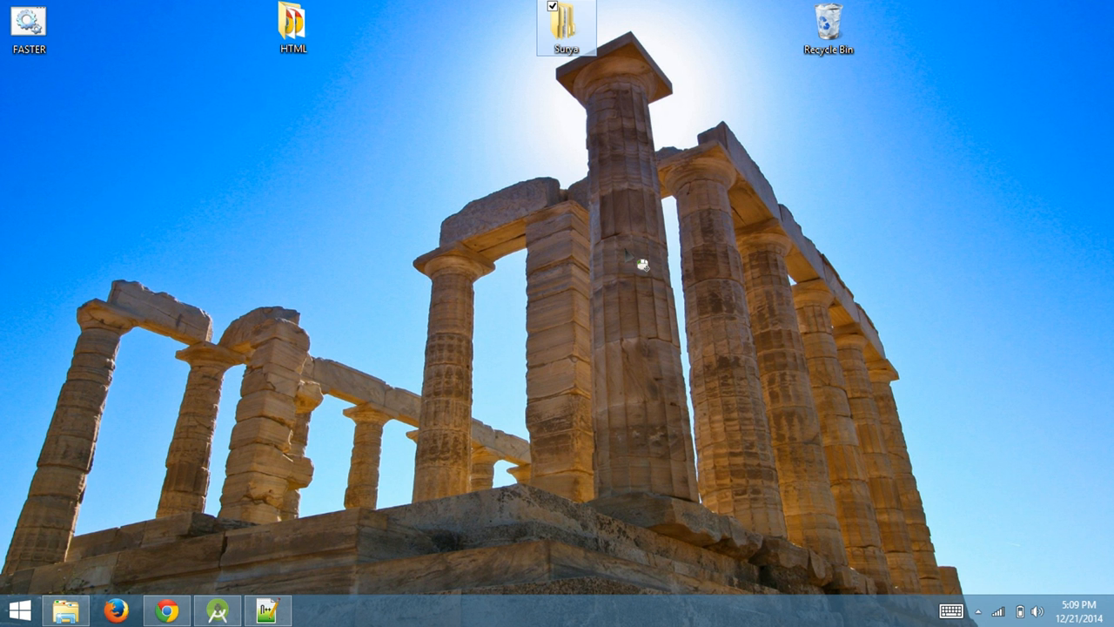
mouse_move(303, 475)
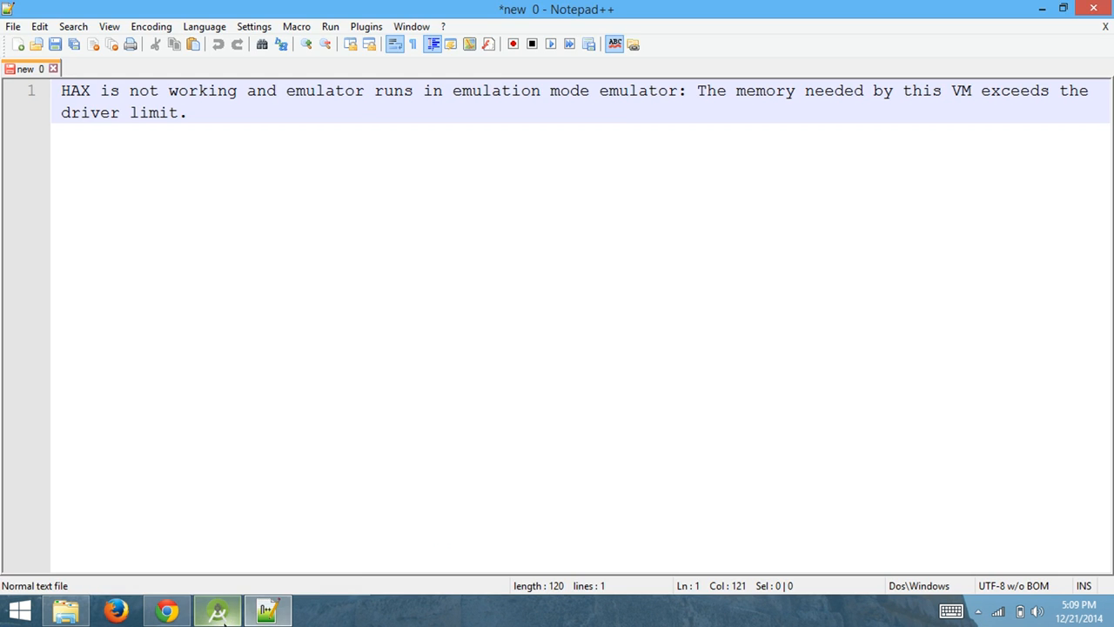
Restore the HAXM folder window and run the intelhaxm-android installer.
click(217, 609)
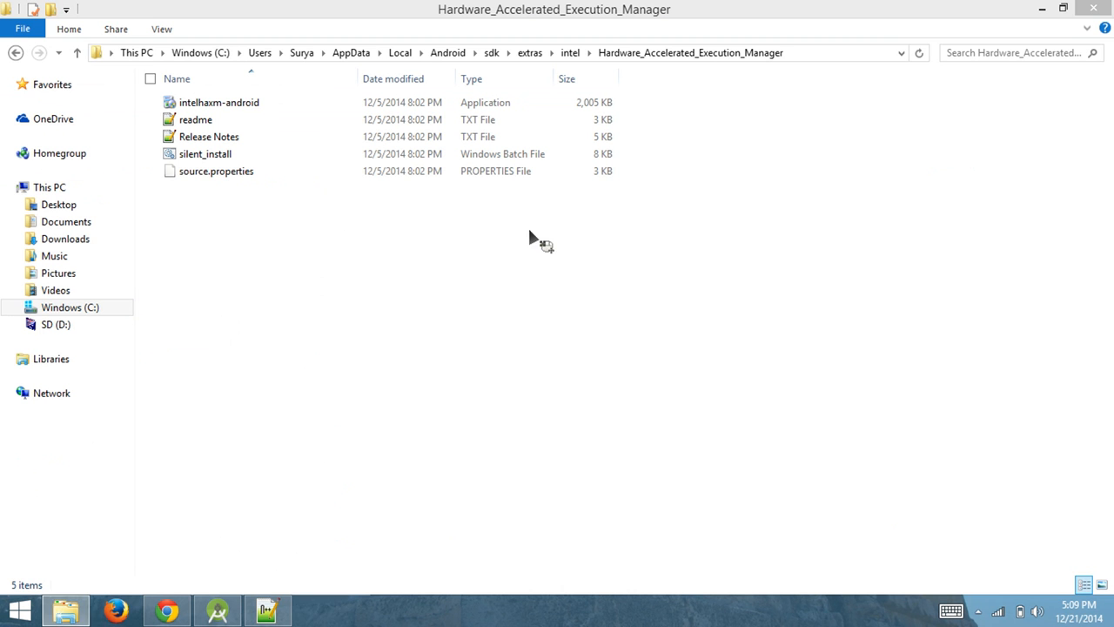
double_click(218, 102)
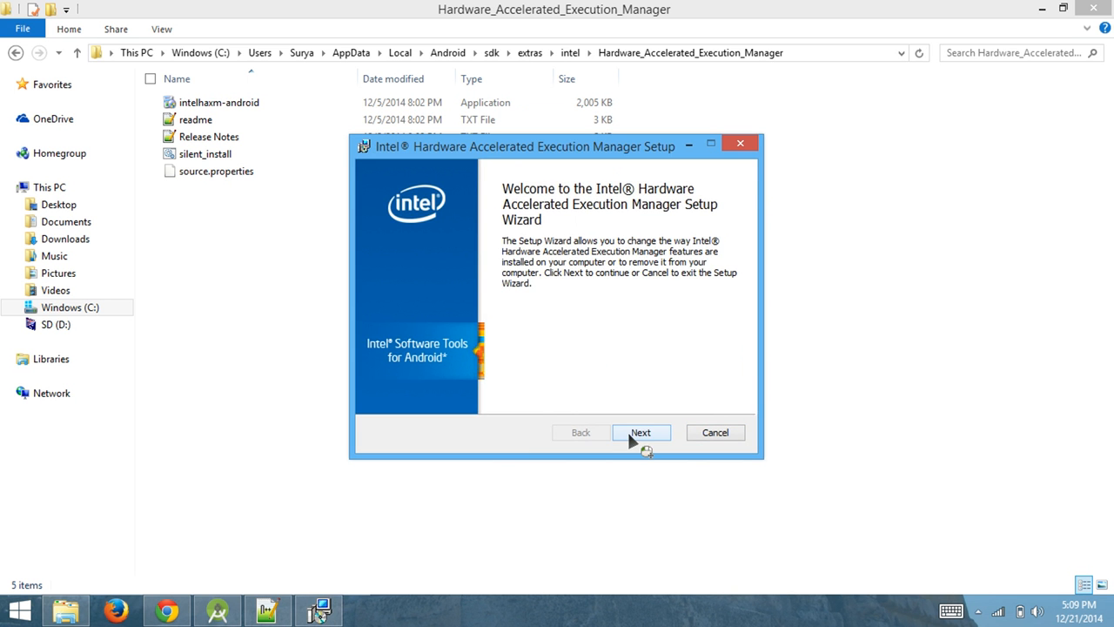
Advance past the HAXM welcome page and pick the Change installation option.
click(641, 432)
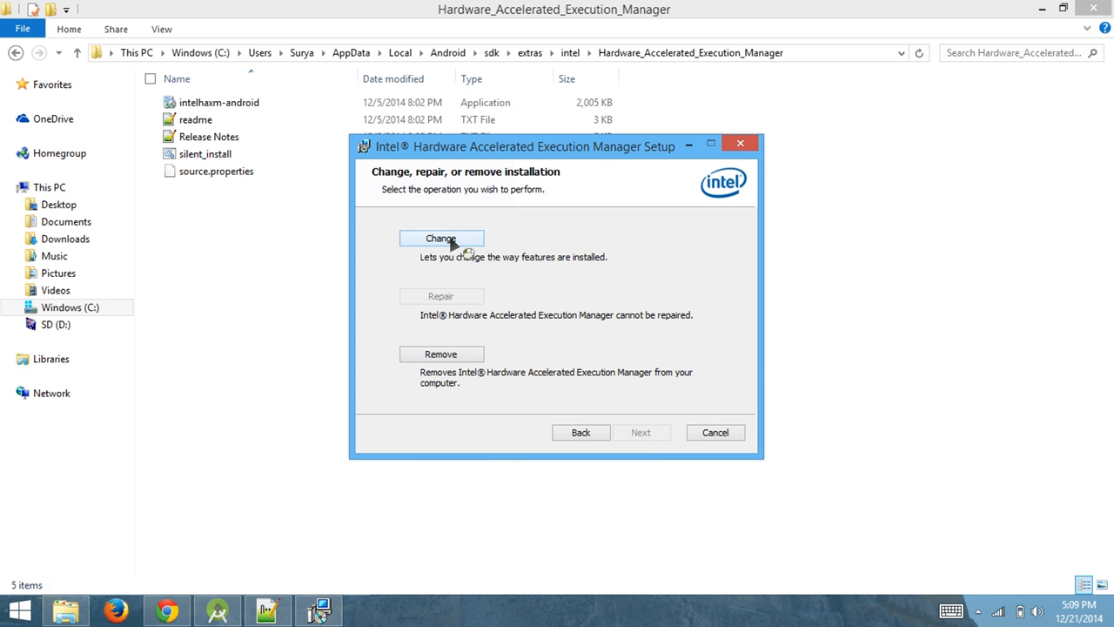
click(440, 238)
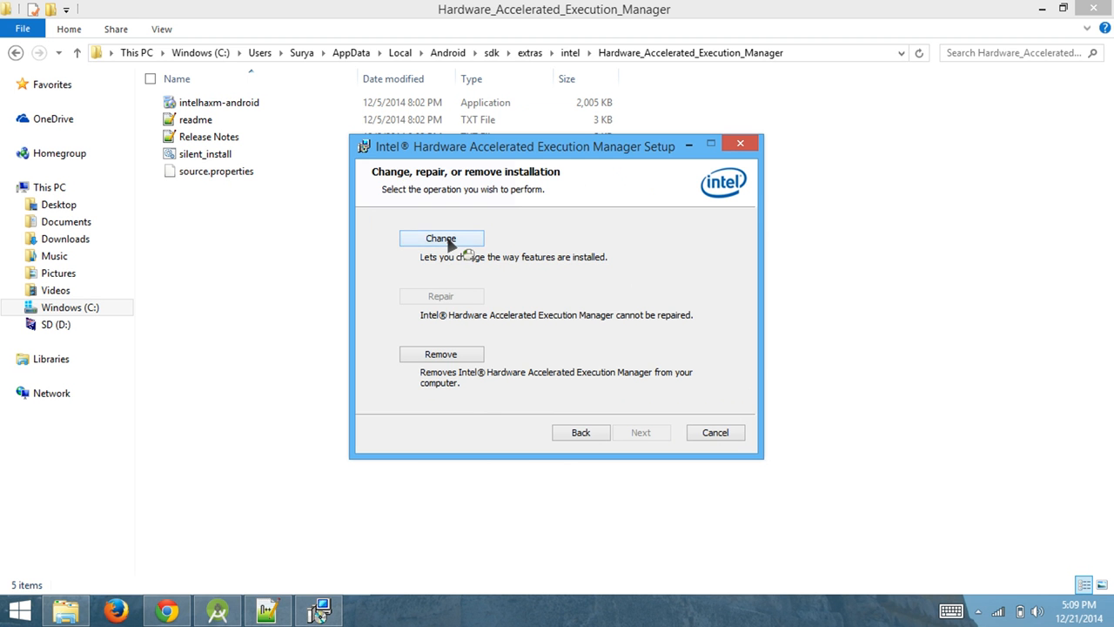
Choose Change to view the HAXM memory limit page with its 1024 MB default.
click(441, 238)
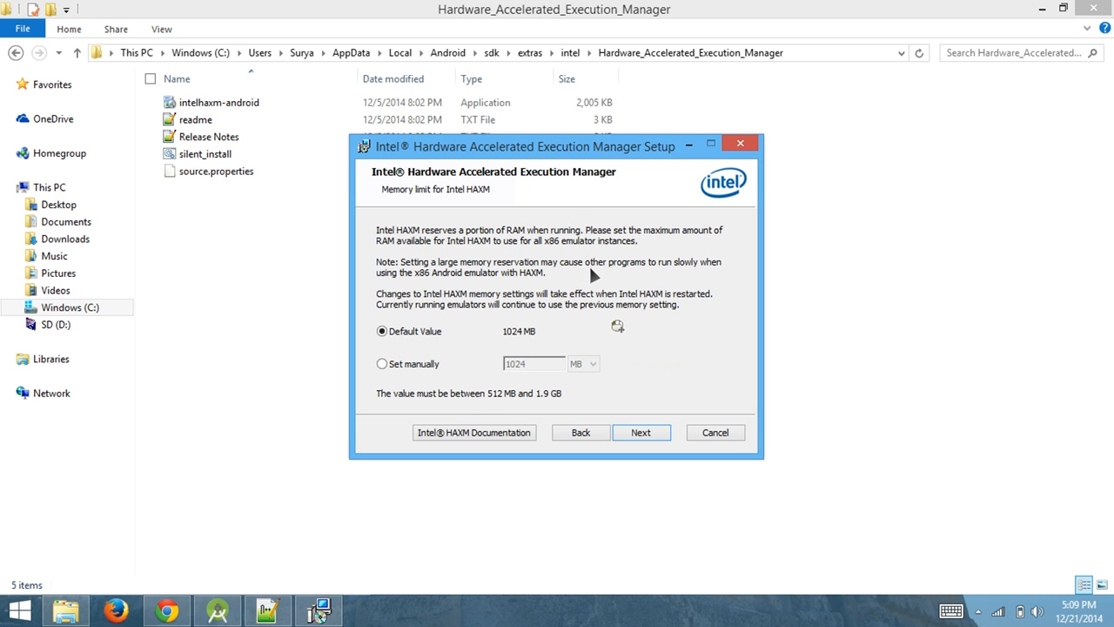
mouse_move(583, 221)
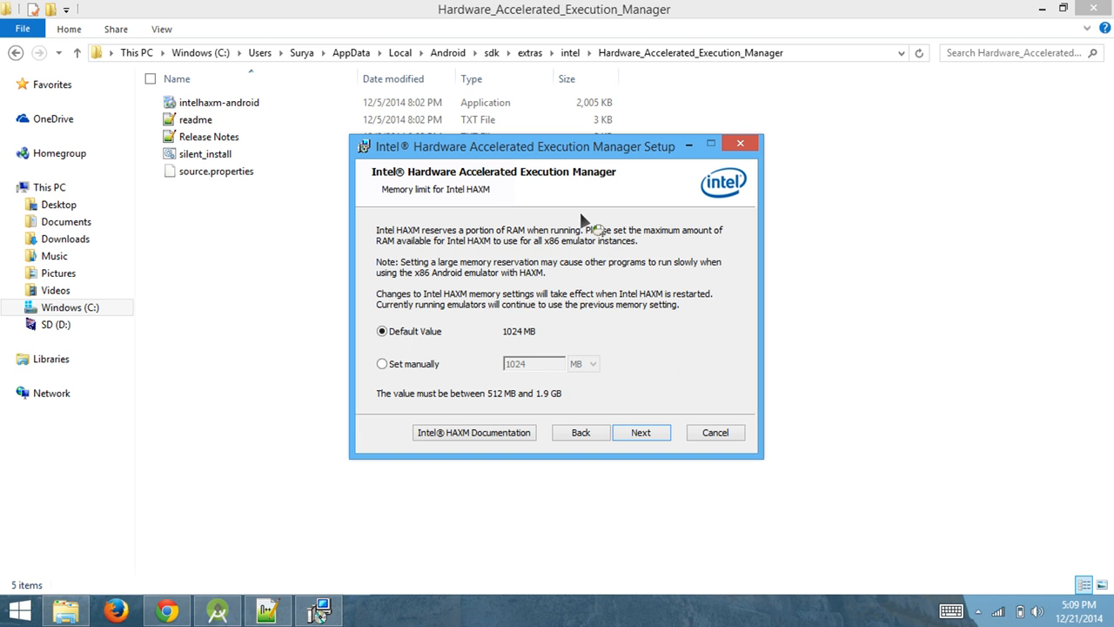
mouse_move(561, 255)
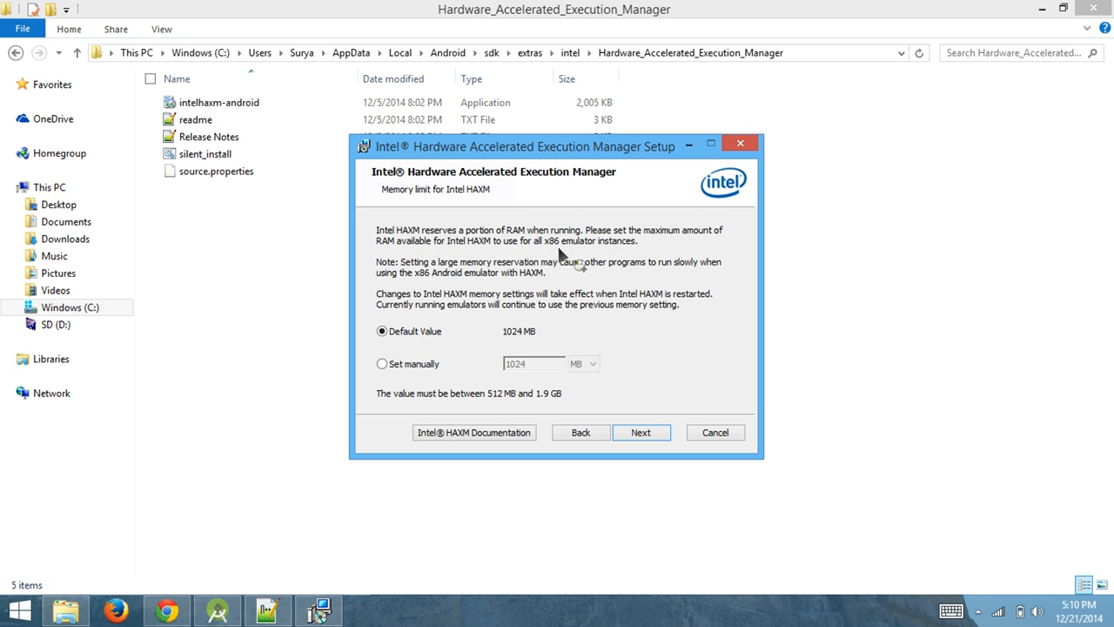
mouse_move(563, 252)
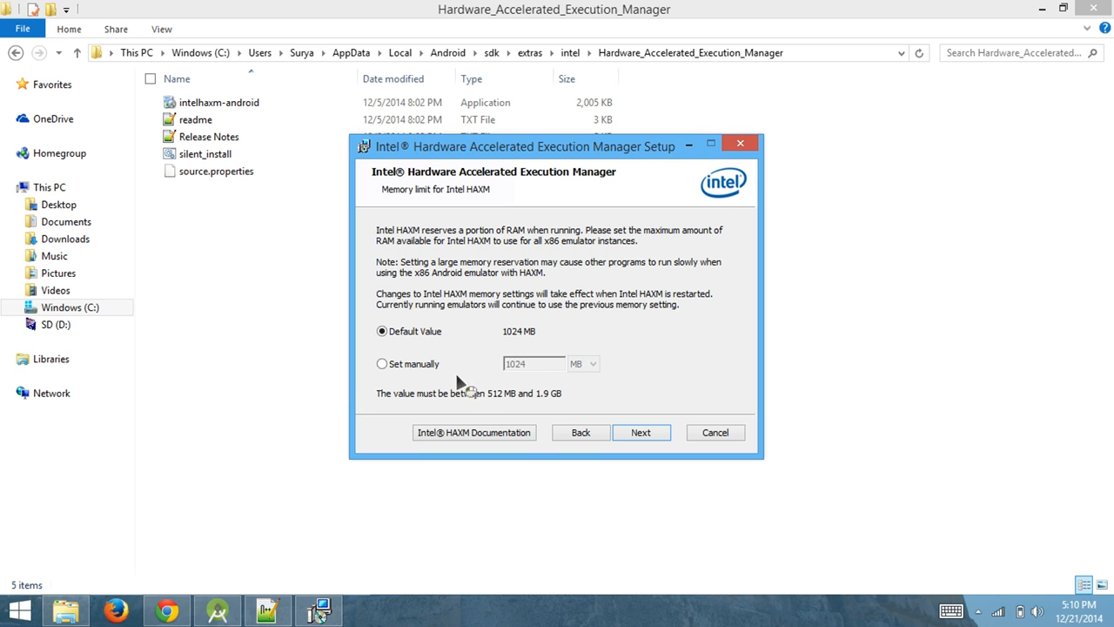
mouse_move(475, 389)
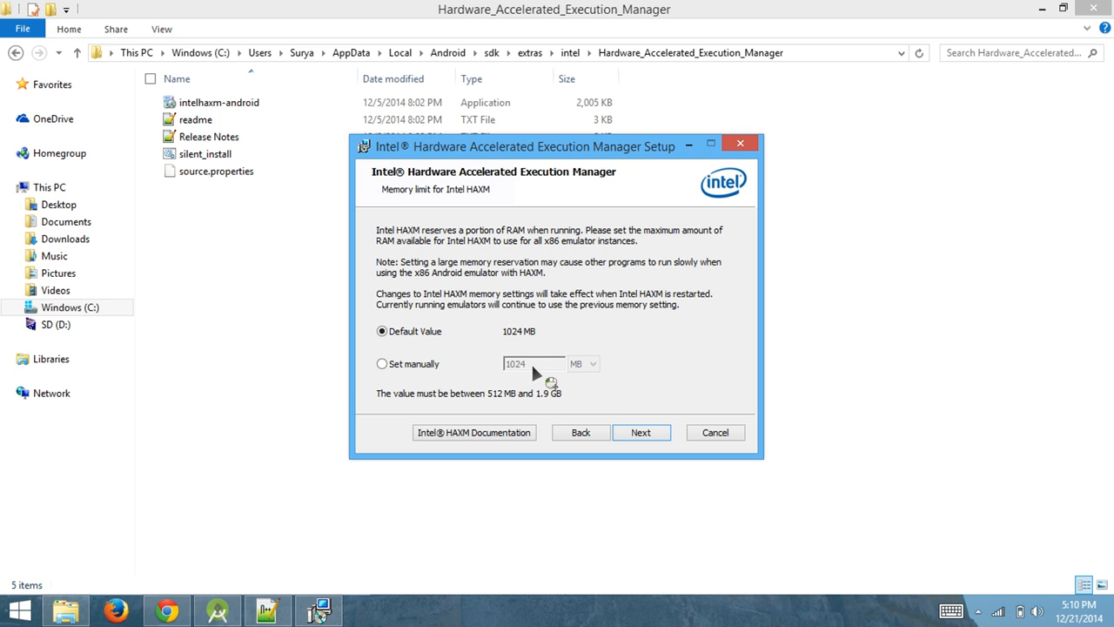
mouse_move(520, 342)
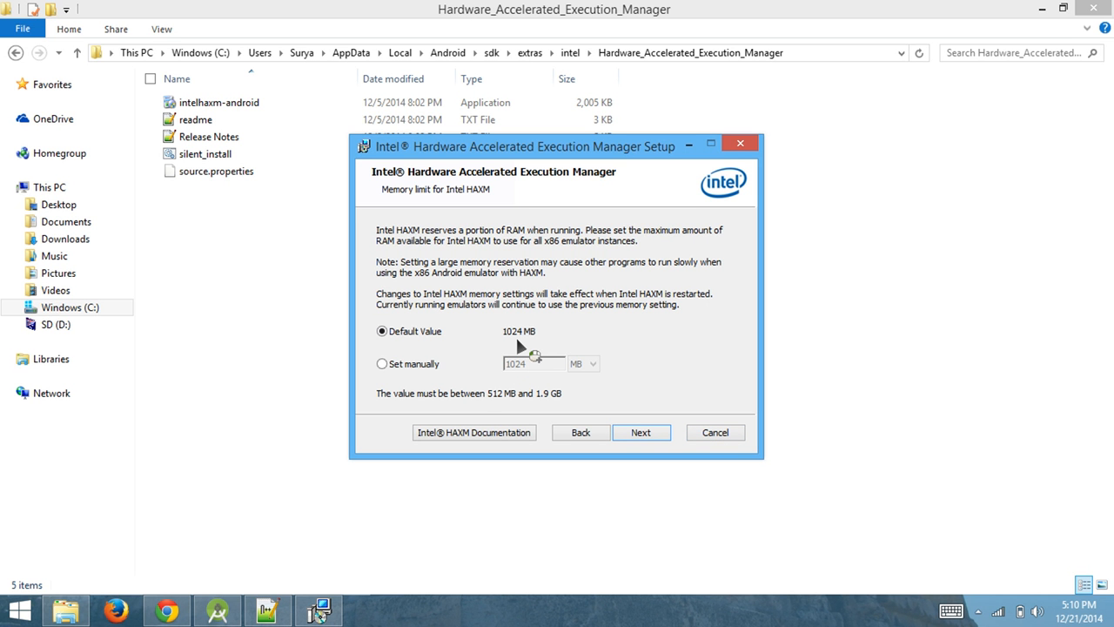
mouse_move(684, 438)
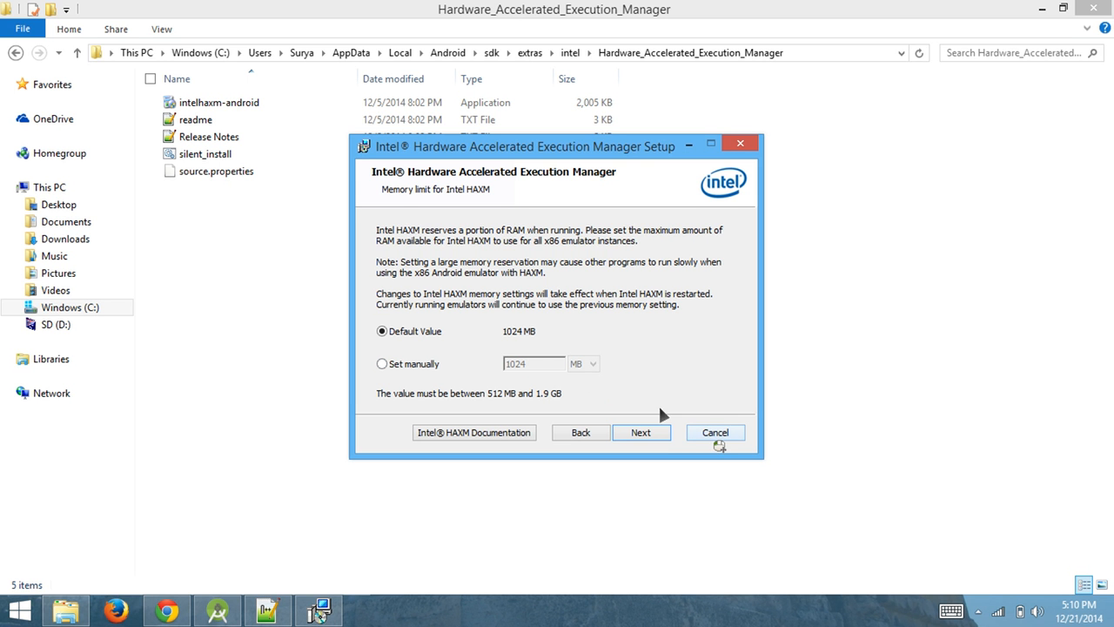
Cancel the HAXM setup, confirm with Yes, and Finish the interrupted wizard.
click(713, 433)
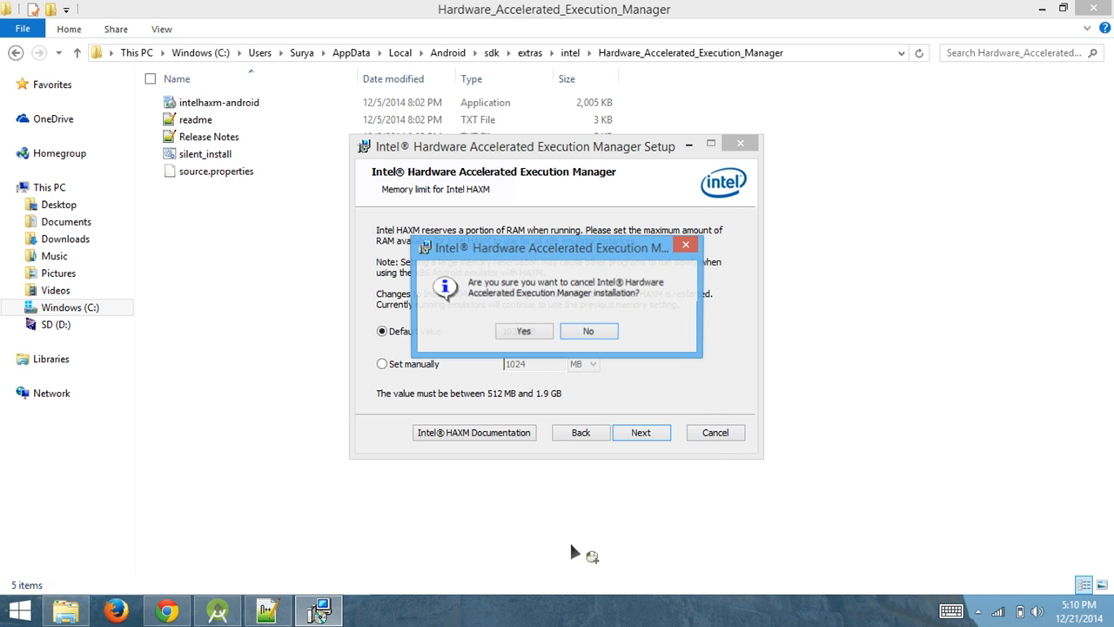
click(523, 330)
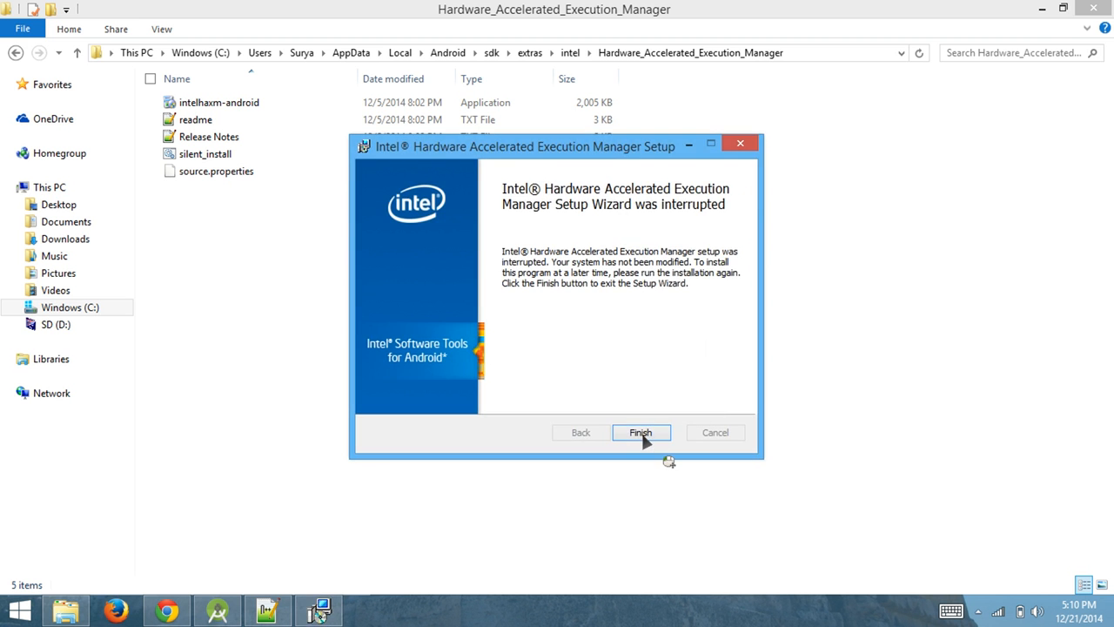
click(640, 432)
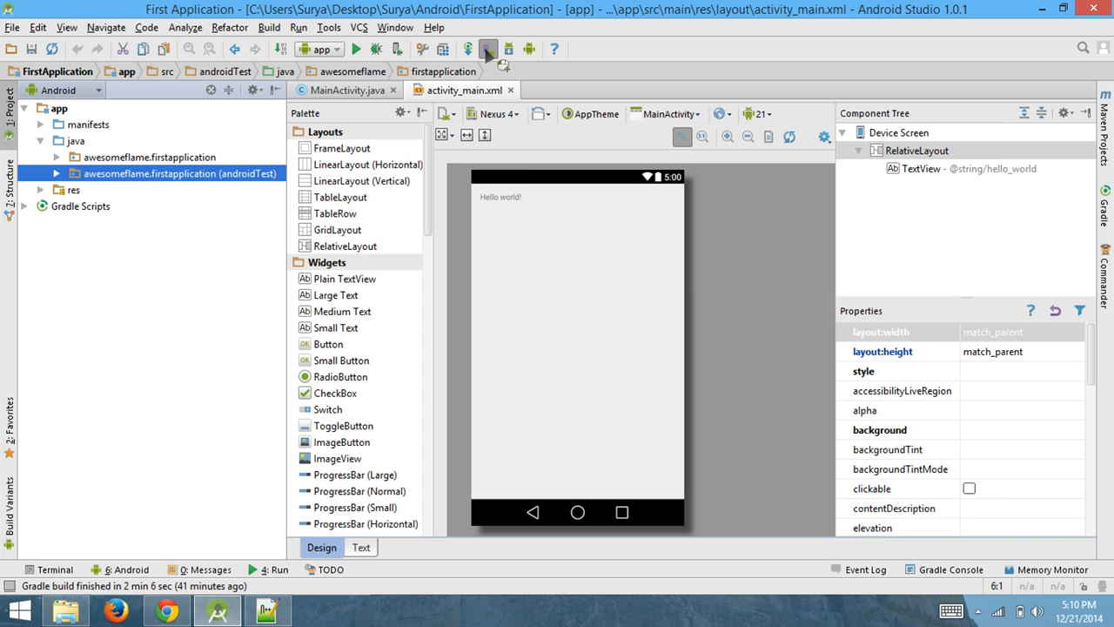
Open AVD Manager listing the Nexus 5 API 21 x86 virtual device.
click(488, 49)
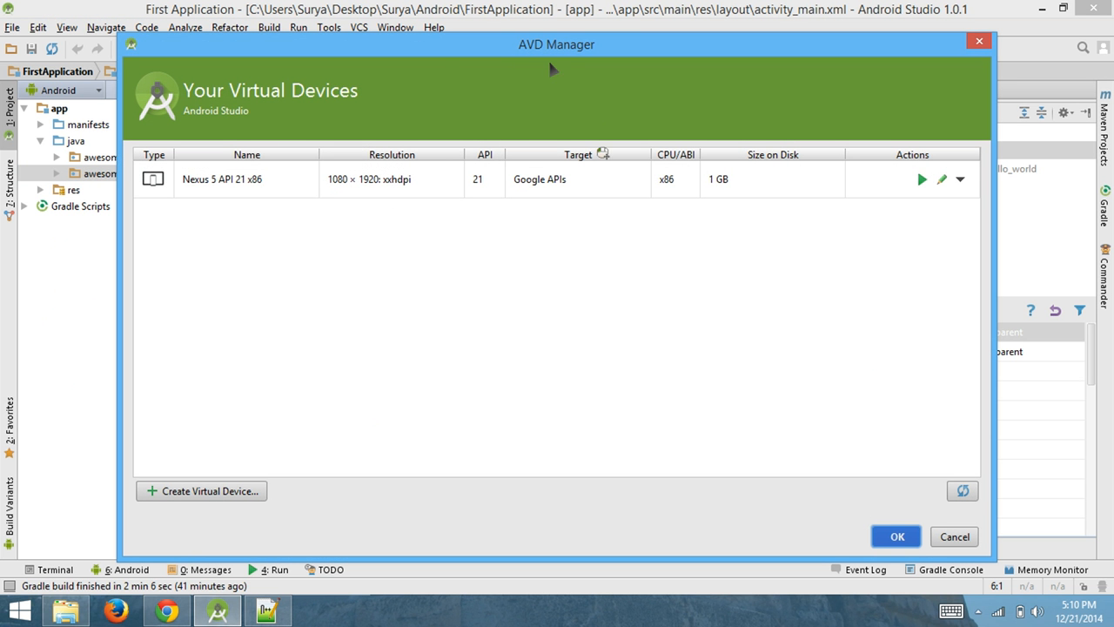
mouse_move(515, 222)
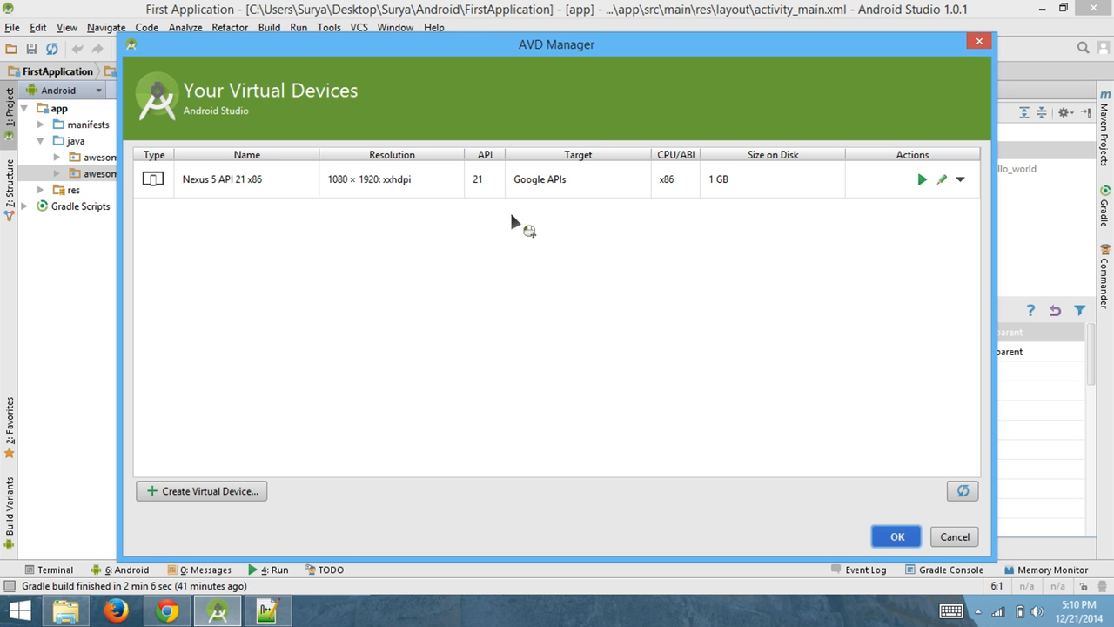
mouse_move(582, 151)
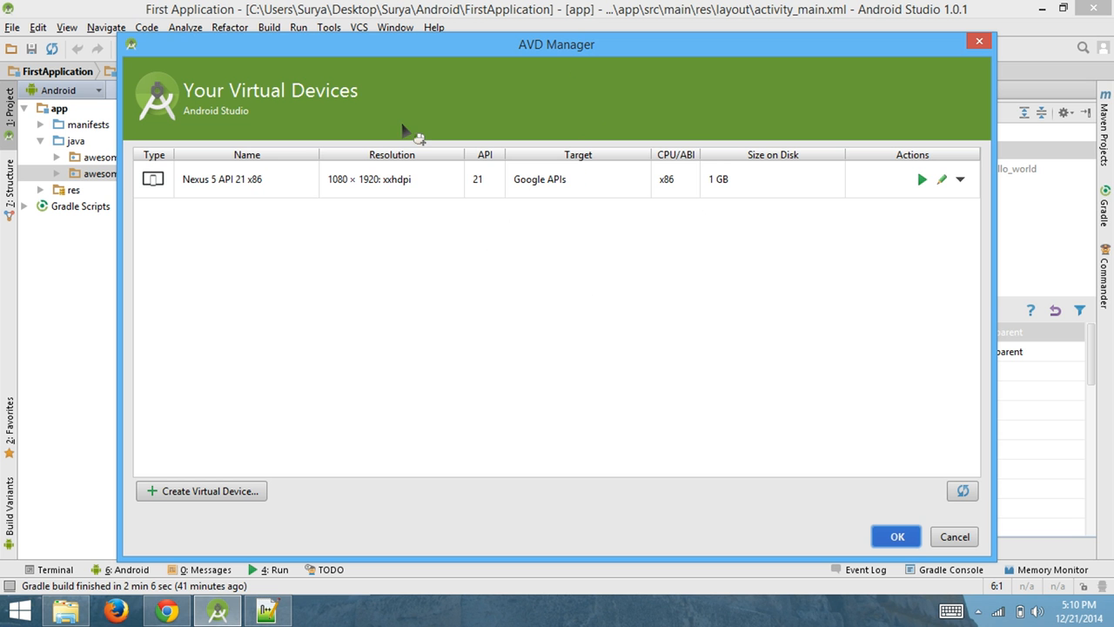
mouse_move(606, 258)
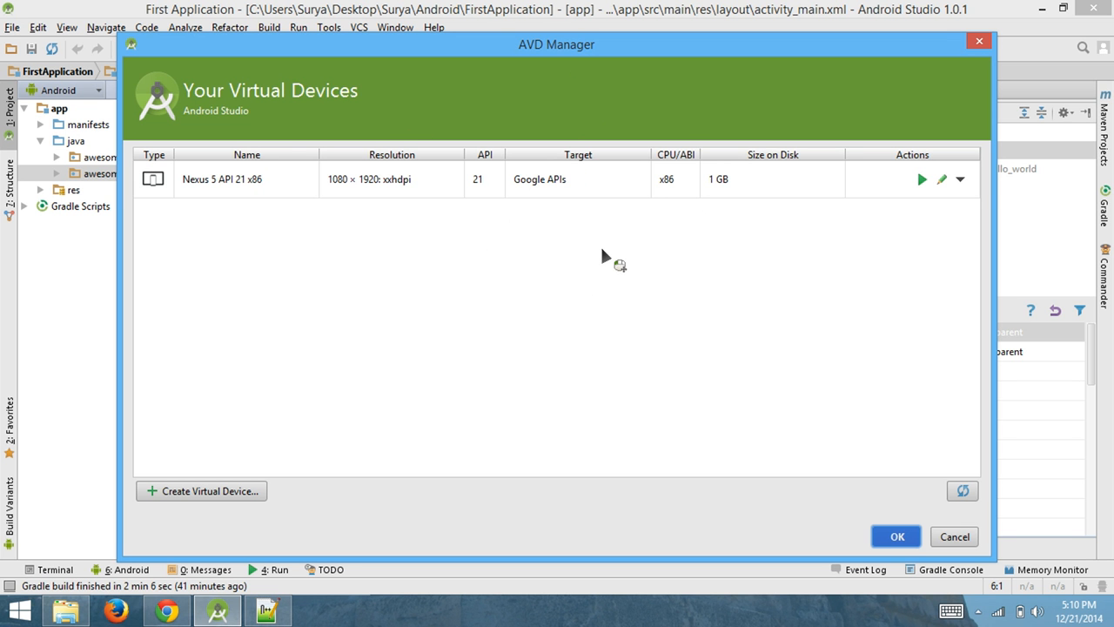
mouse_move(982, 183)
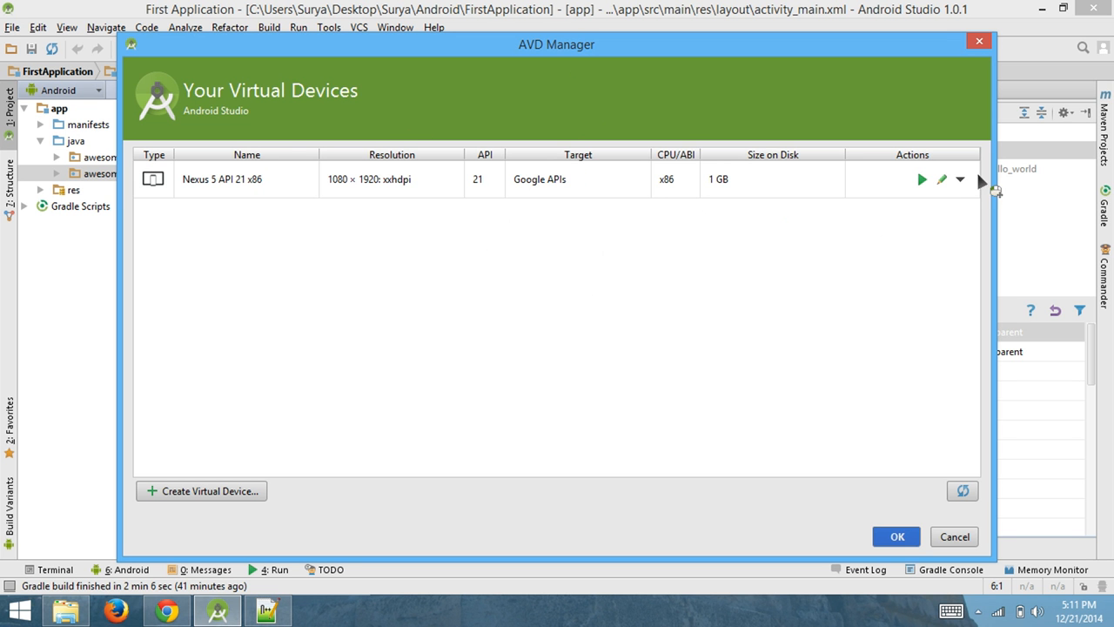
mouse_move(1001, 228)
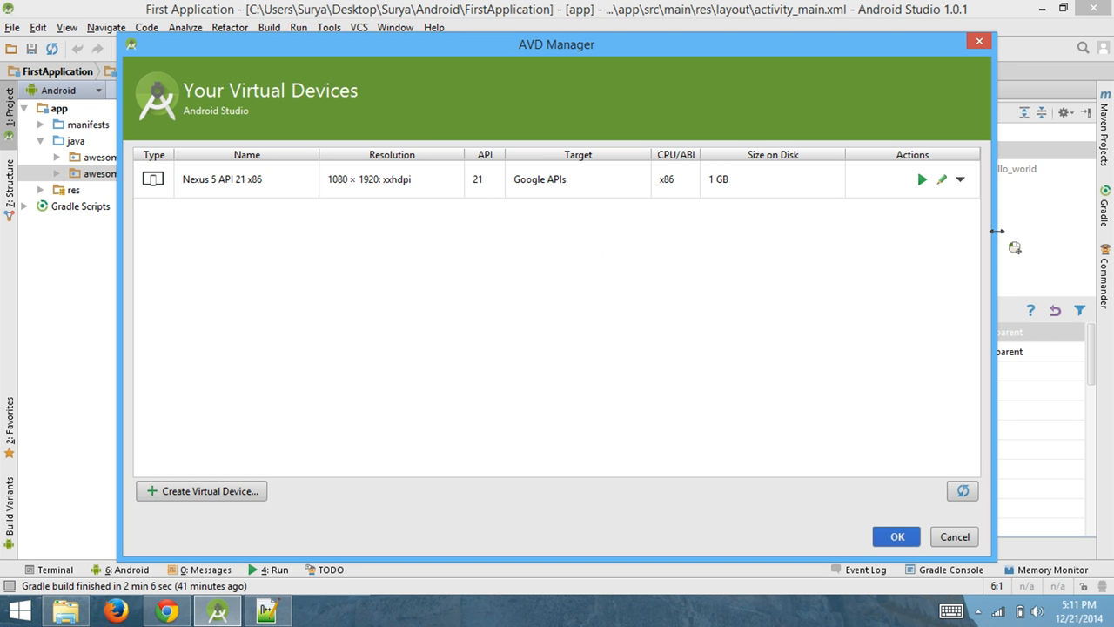
mouse_move(870, 261)
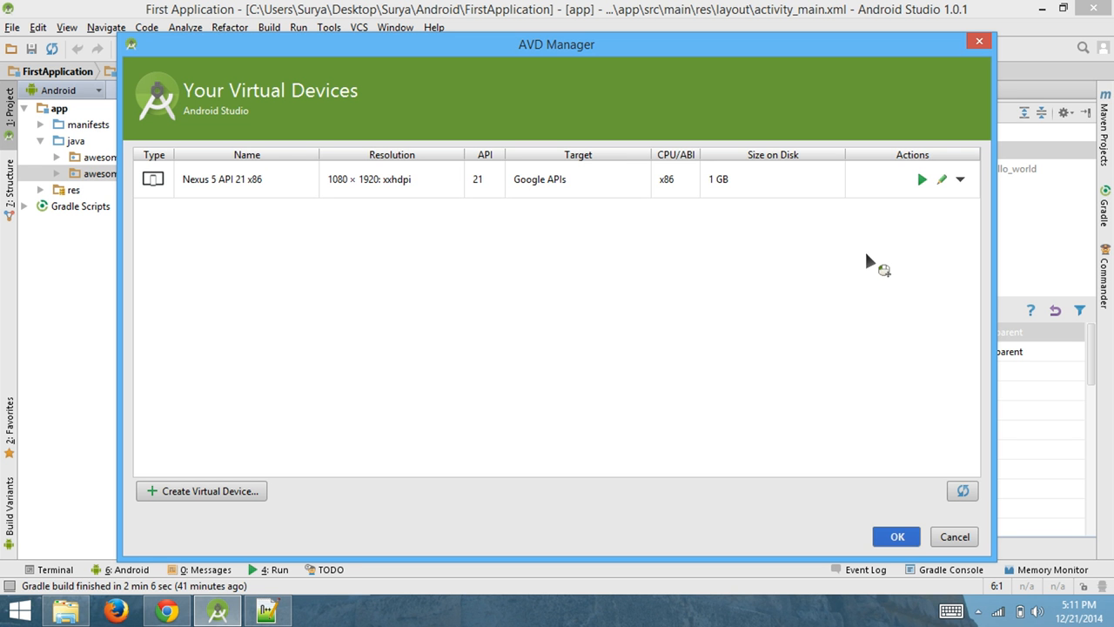
mouse_move(944, 191)
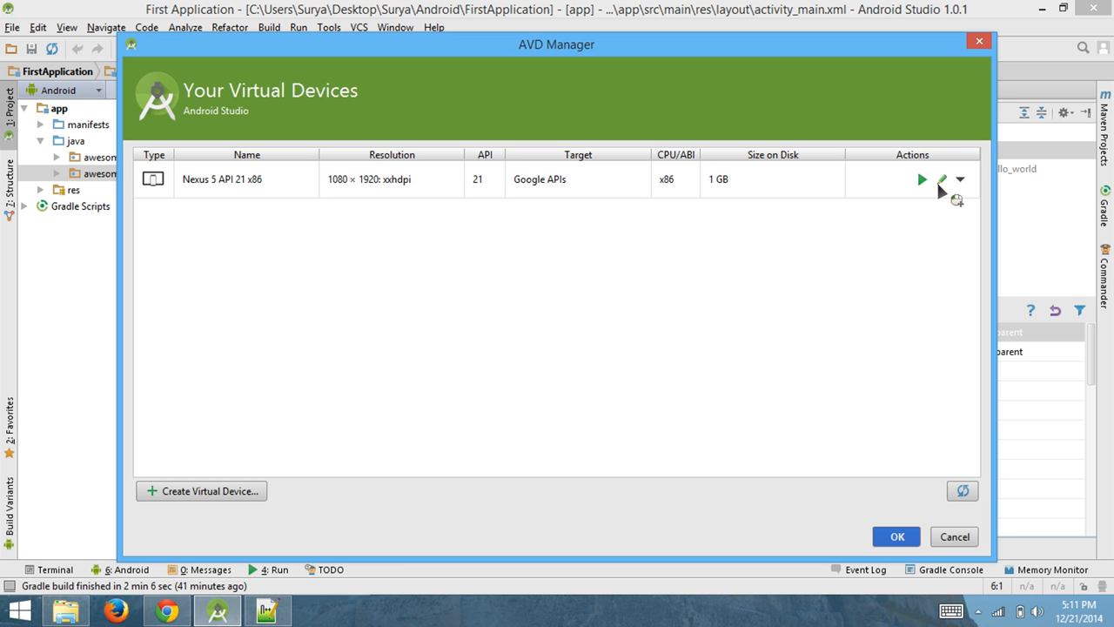
Edit the Nexus 5 API 21 x86 AVD's advanced settings and set RAM to 1024 MB.
click(943, 180)
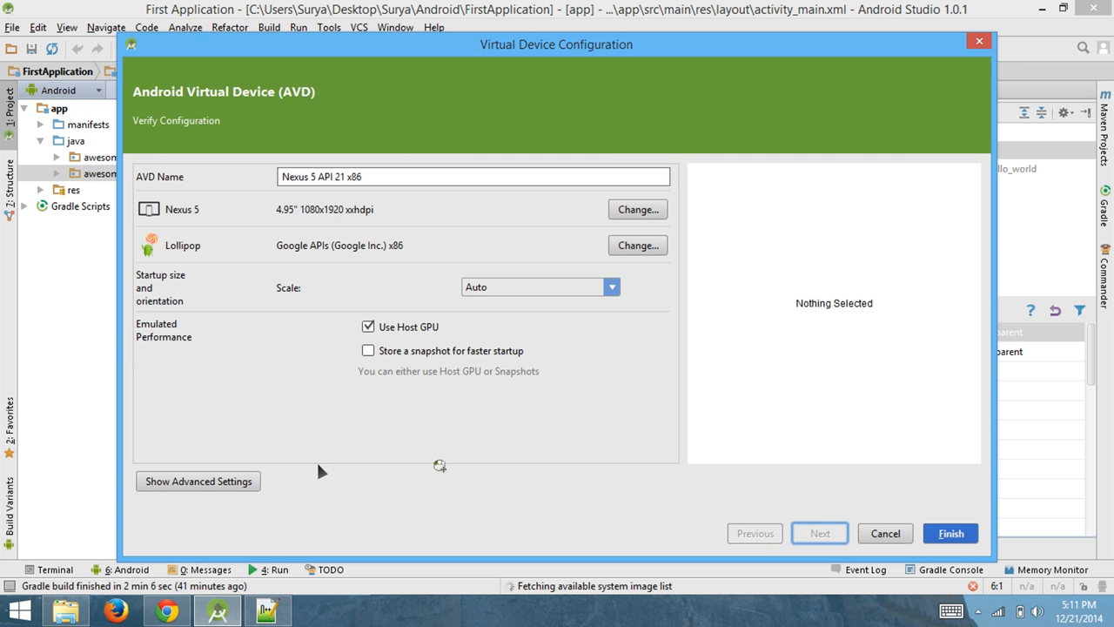
click(197, 481)
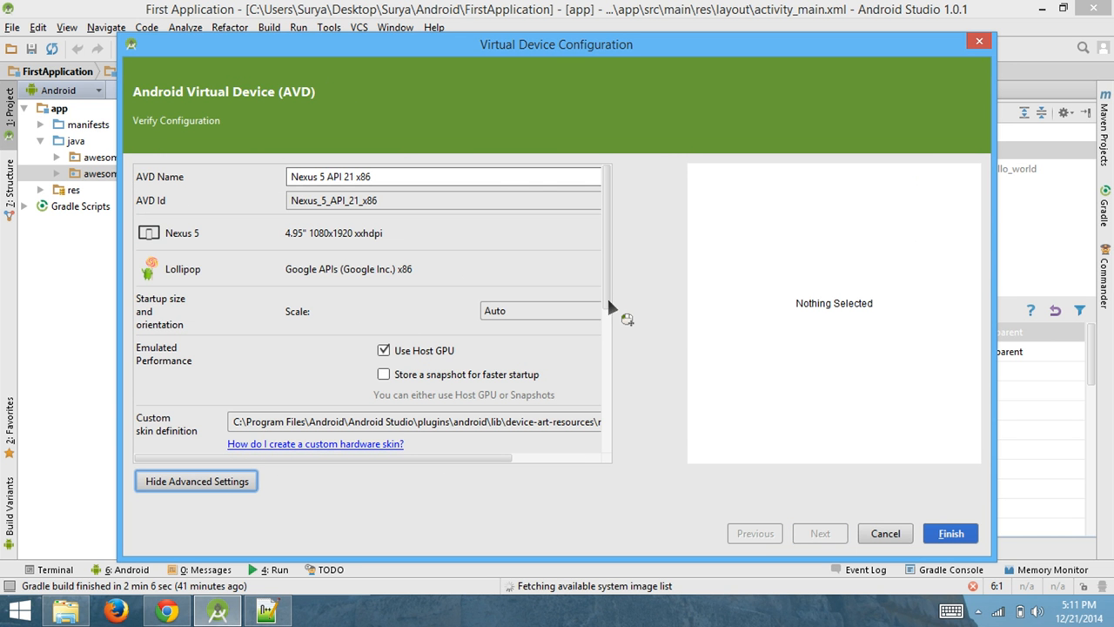
scroll(down, 3)
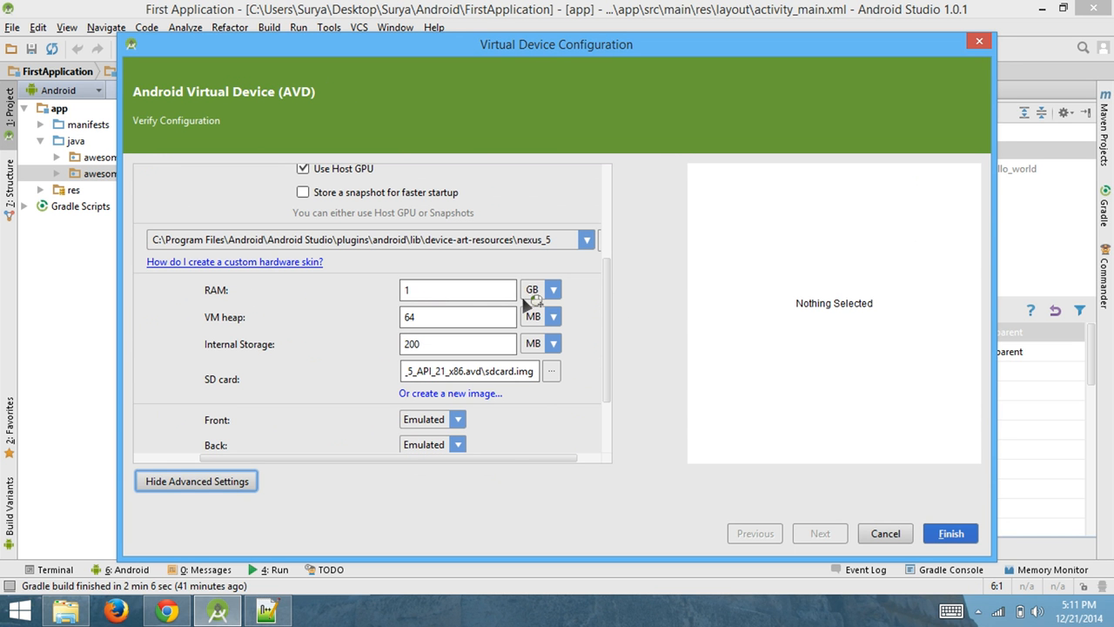
click(554, 289)
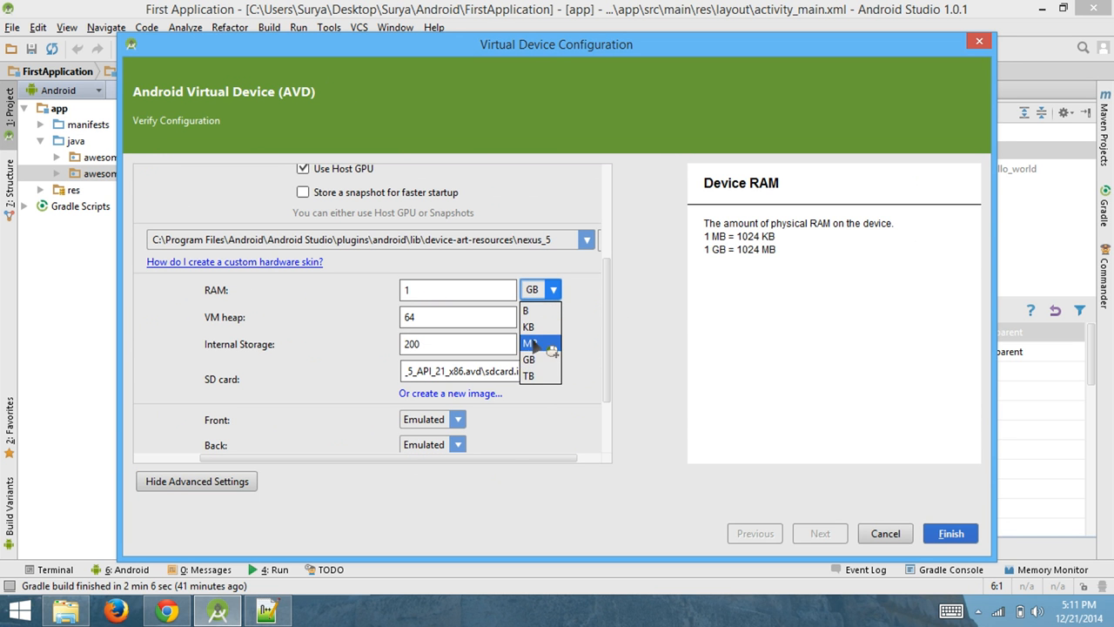
click(528, 343)
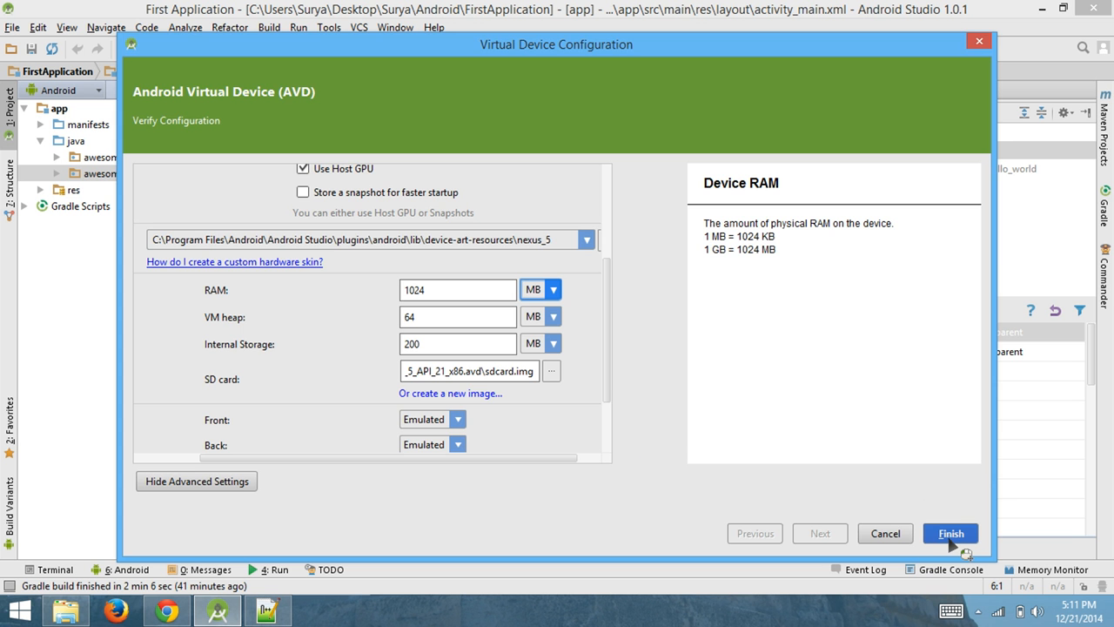
Finish the Nexus 5 API 21 x86 configuration so the AVD gets updated.
click(950, 533)
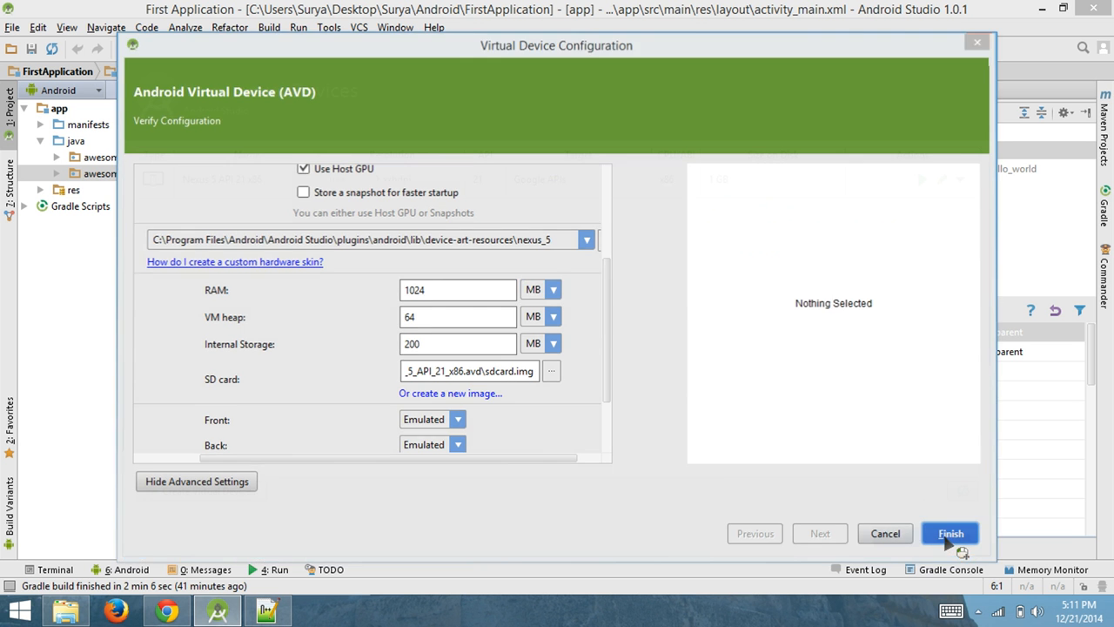
click(950, 532)
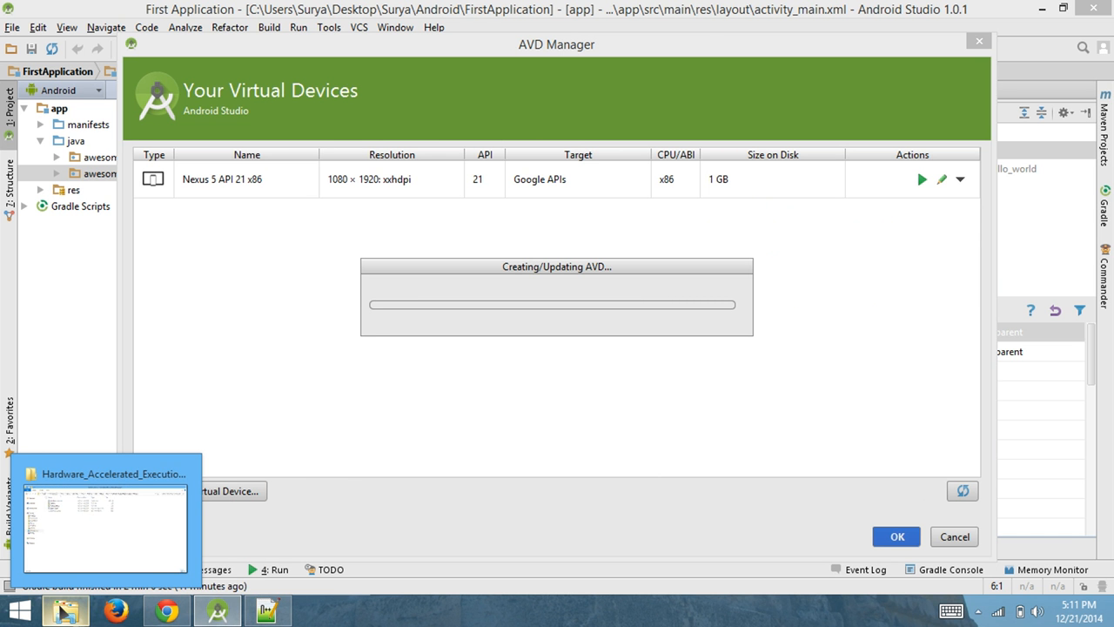
Return to File Explorer and go up from the HAXM folder to This PC.
click(104, 527)
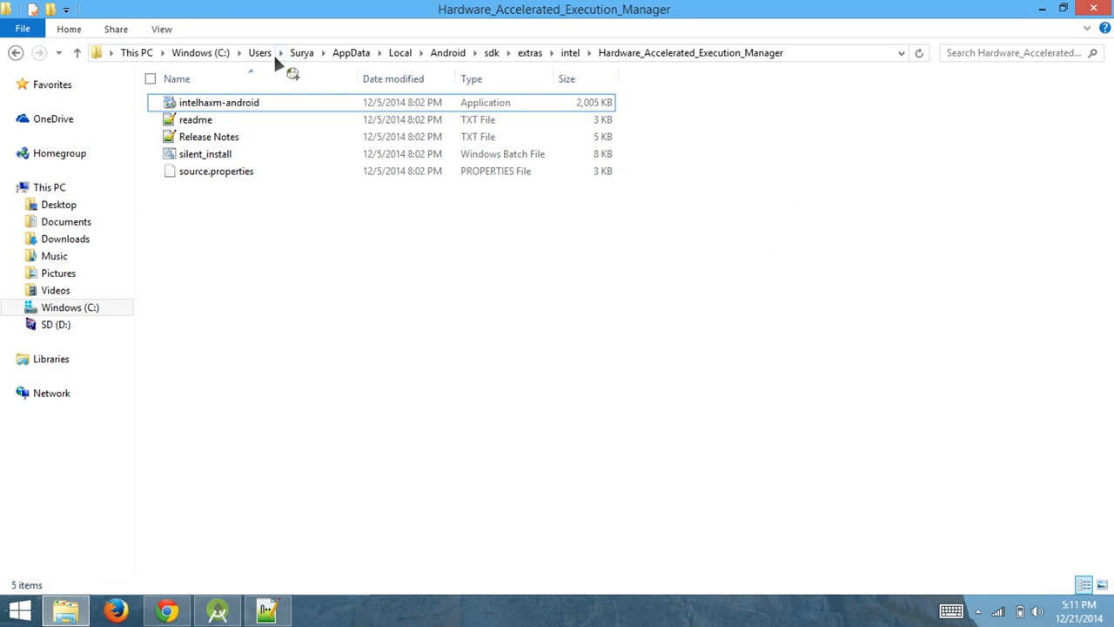
click(77, 53)
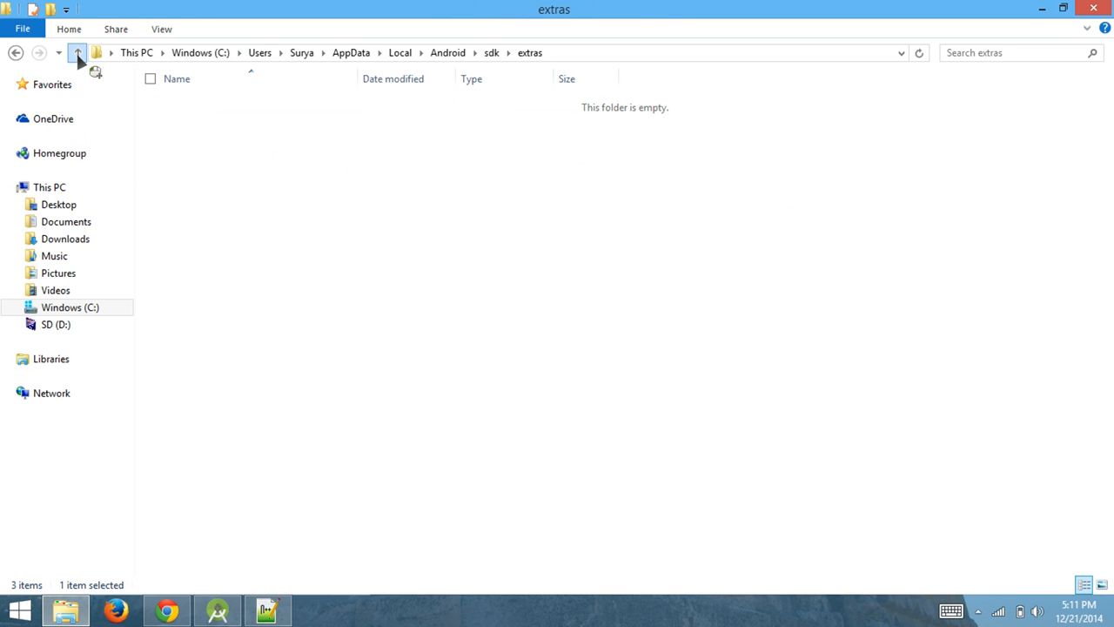
click(77, 53)
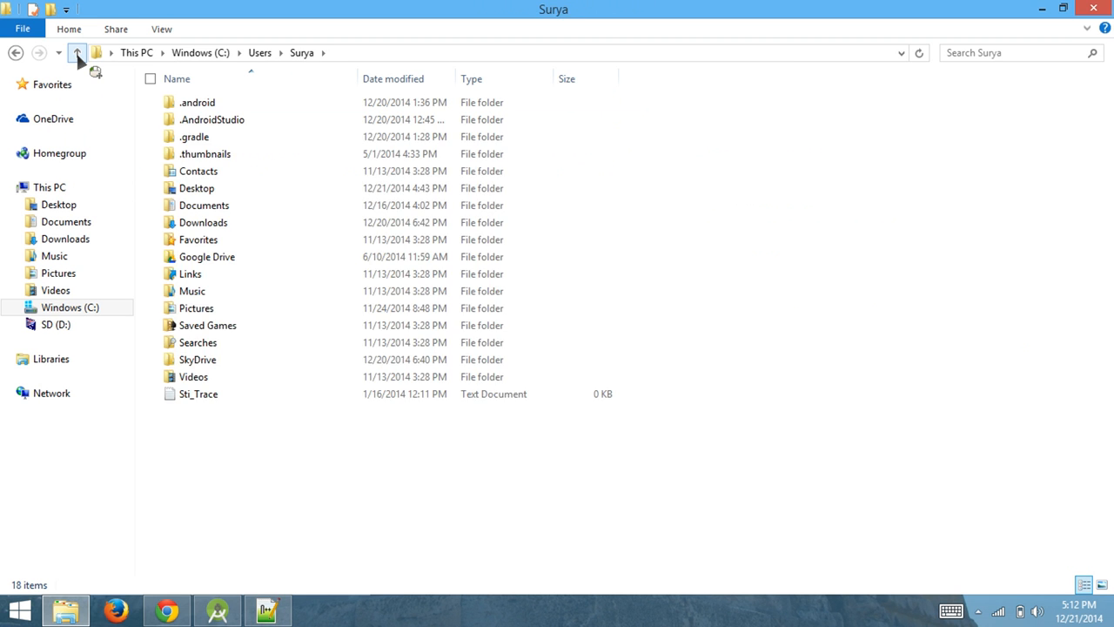
click(77, 53)
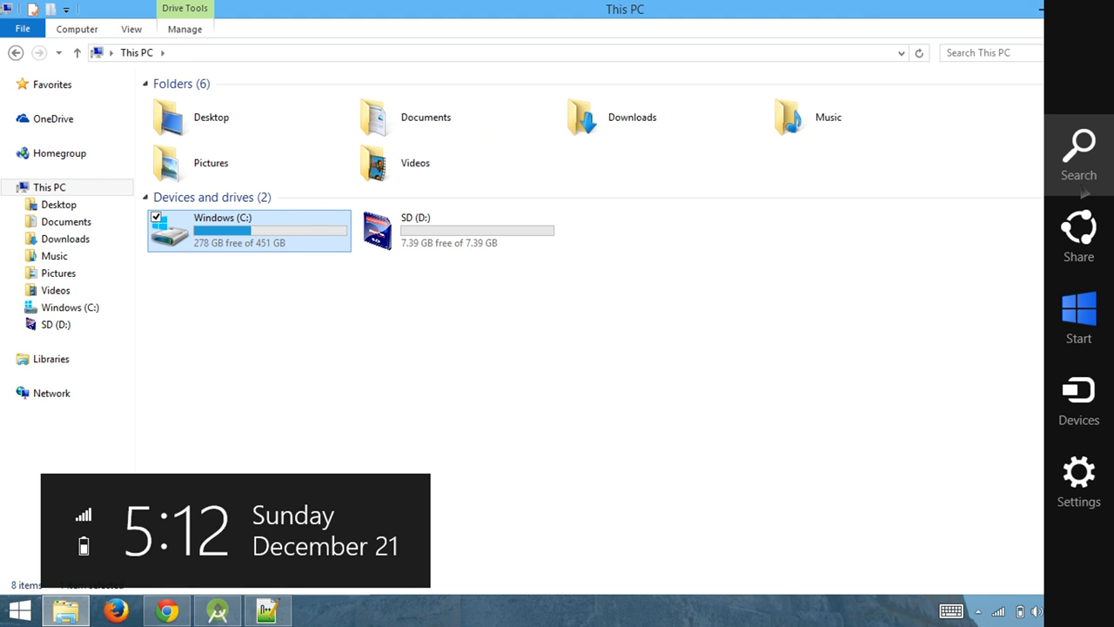
Search Windows for 'uninstall a program' and choose the Uninstall a program result.
text(uninstall Tool)
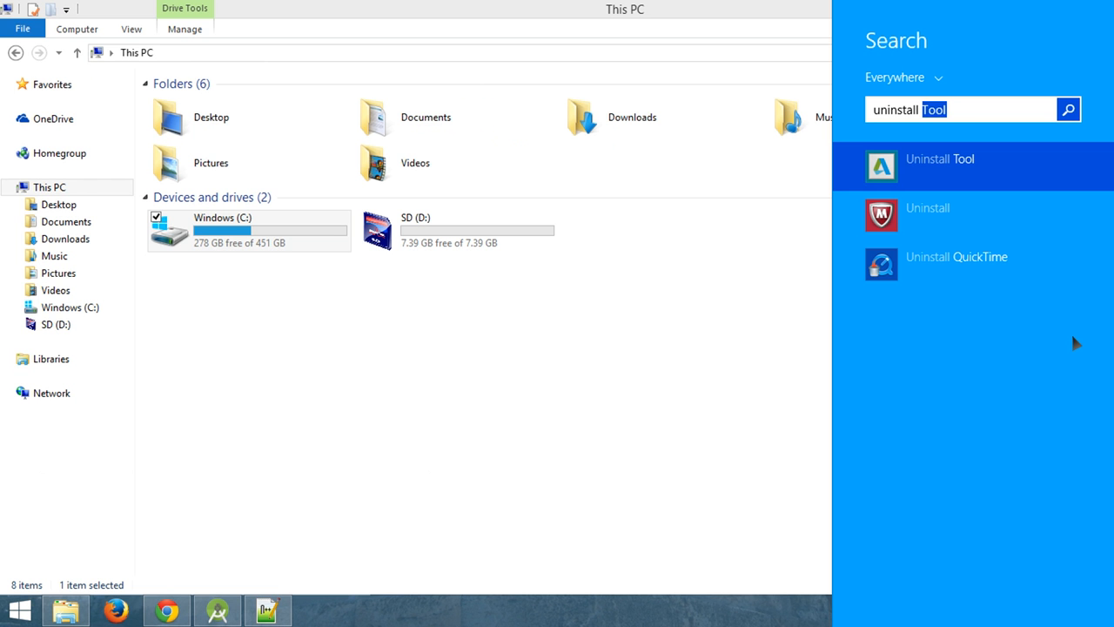
text(uninstall a program)
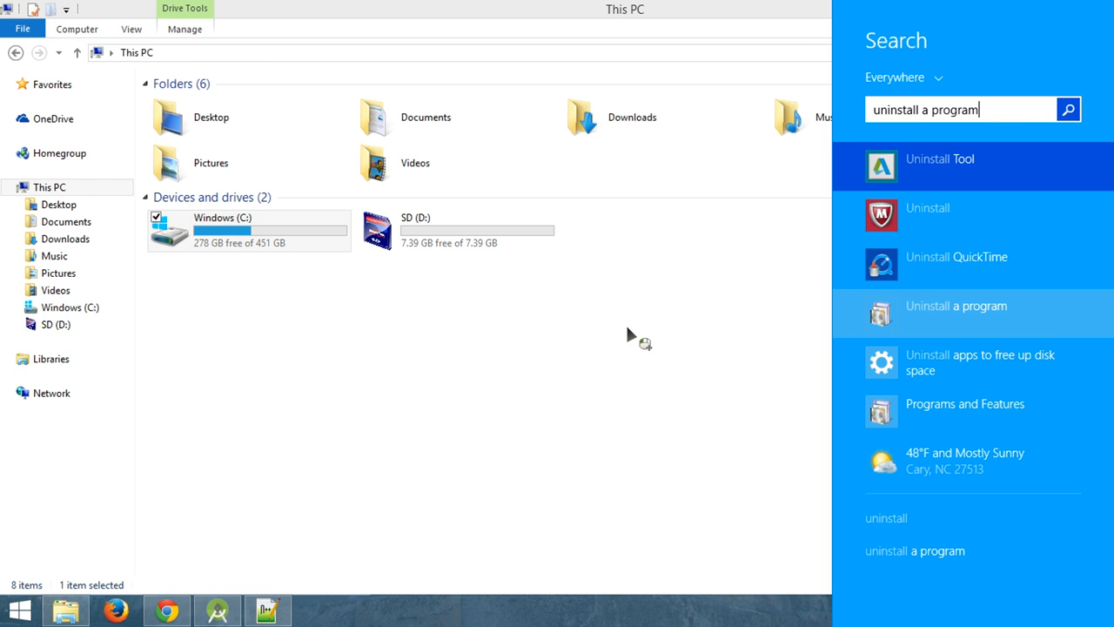
click(955, 306)
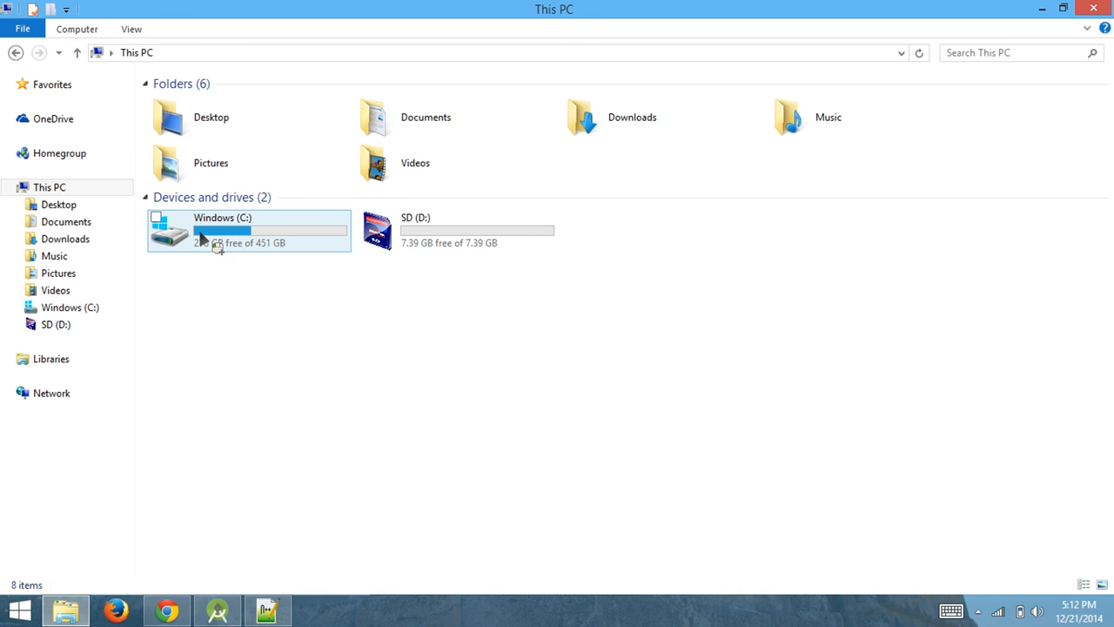
Open Windows (C:) and then its Program Files folder.
double_click(222, 230)
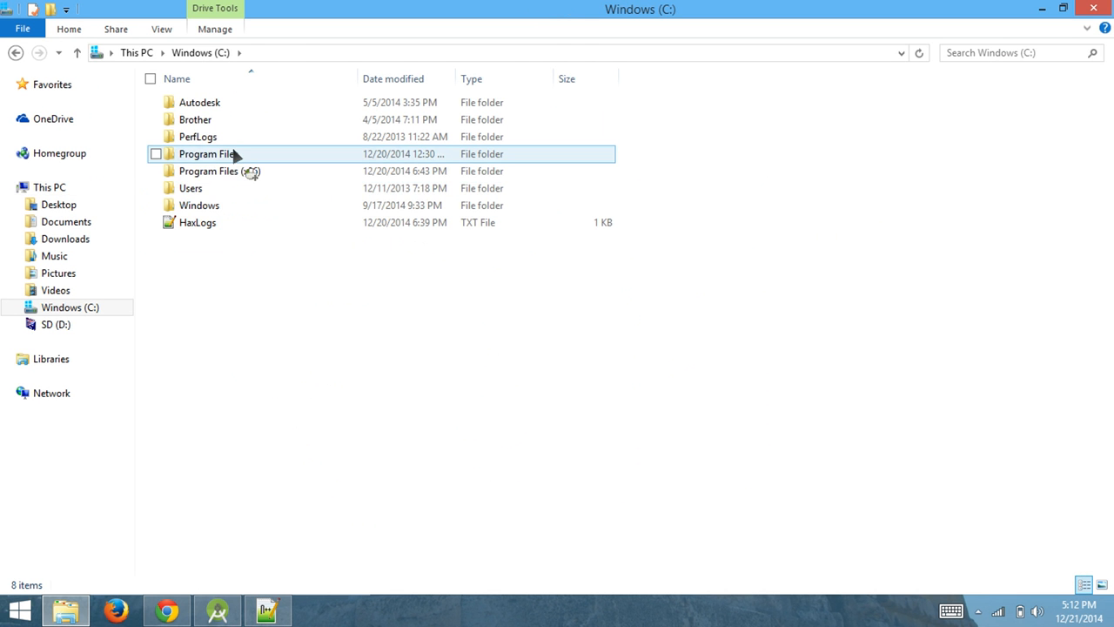
double_click(208, 153)
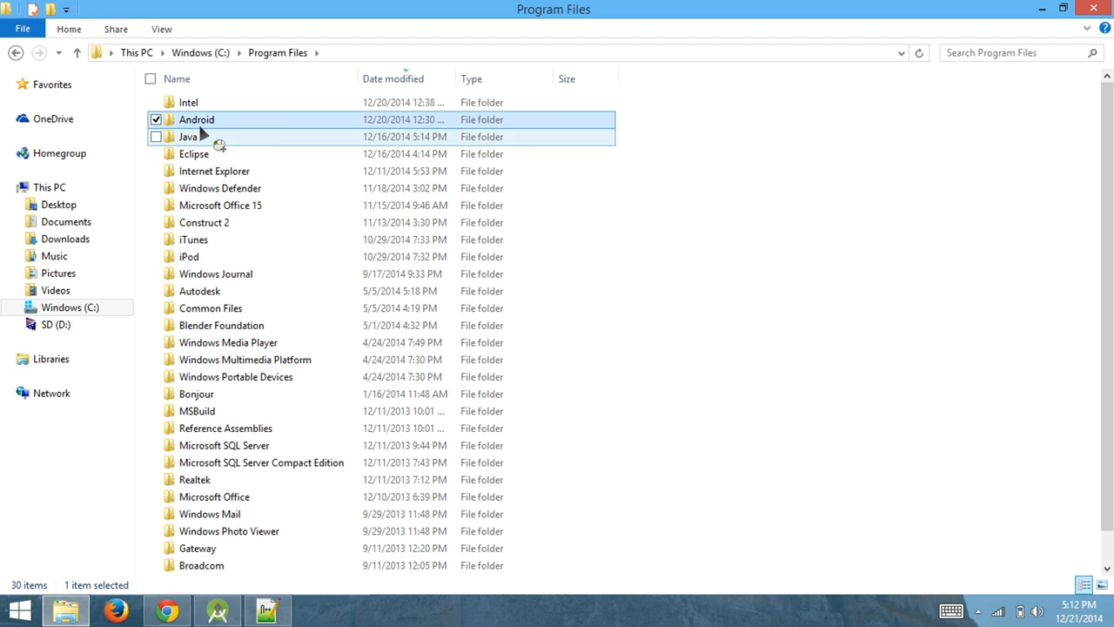
mouse_move(243, 154)
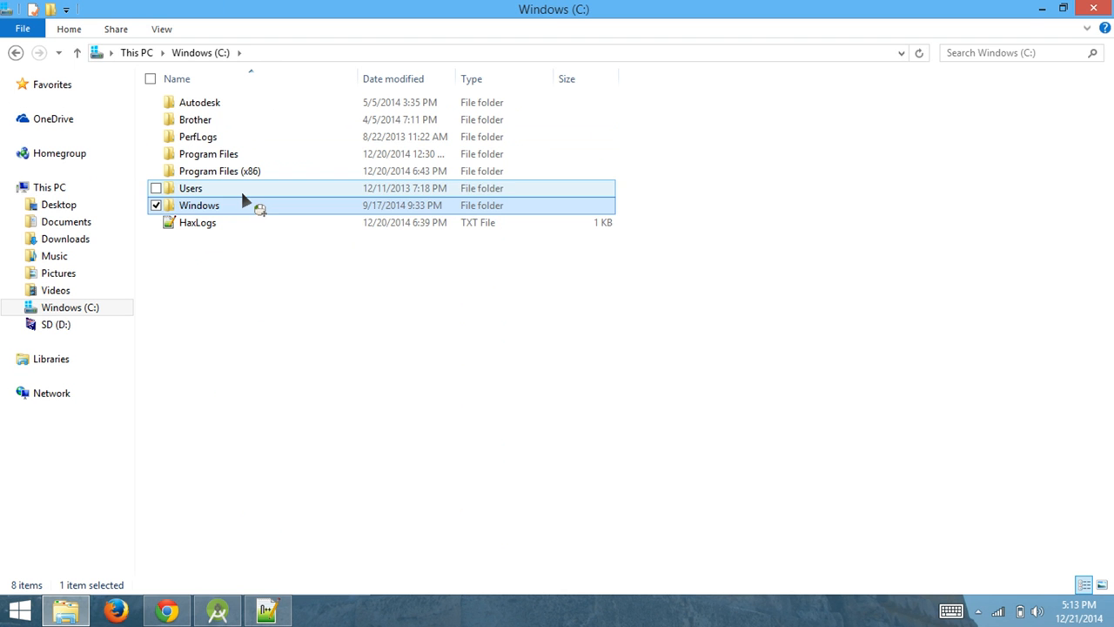
Open C:\Users\Surya, inspect the leftover .android folder, then return to Surya.
click(190, 188)
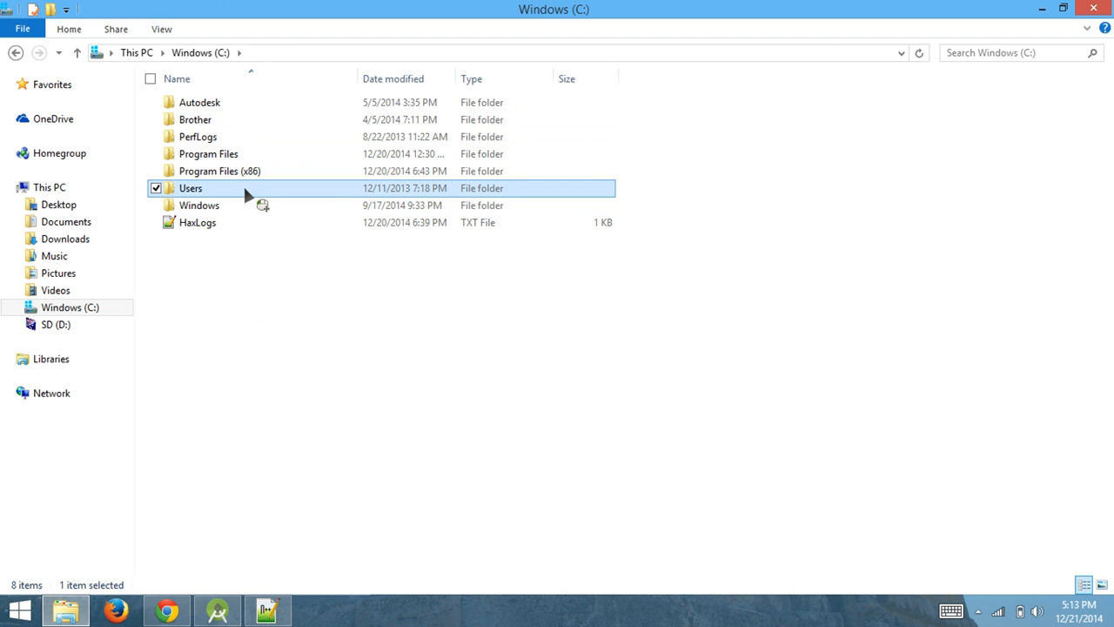
double_click(191, 188)
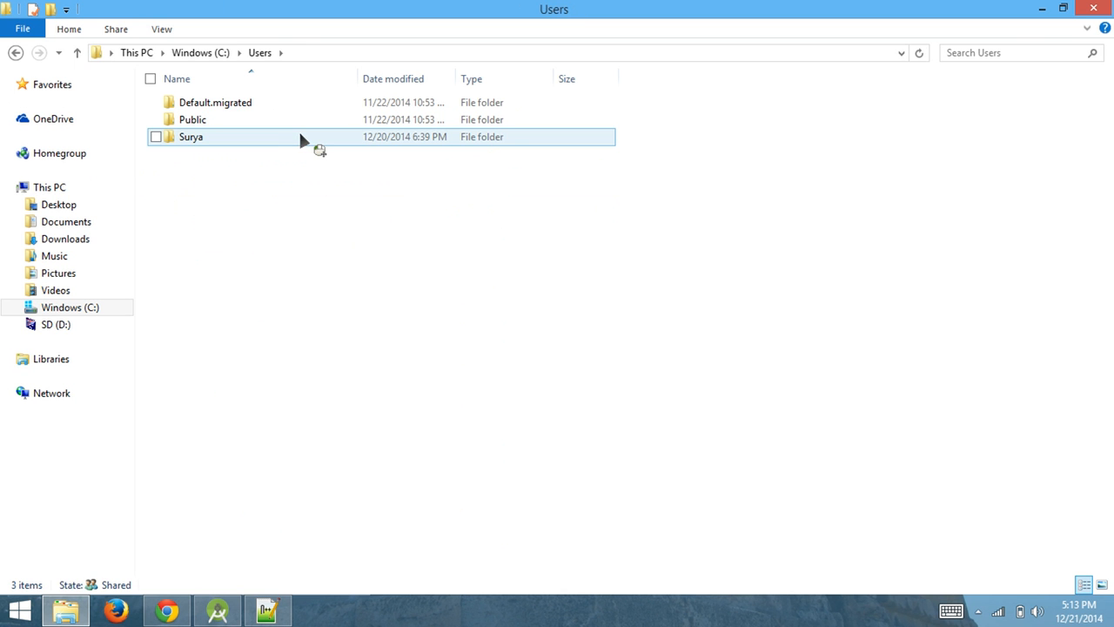
double_click(190, 137)
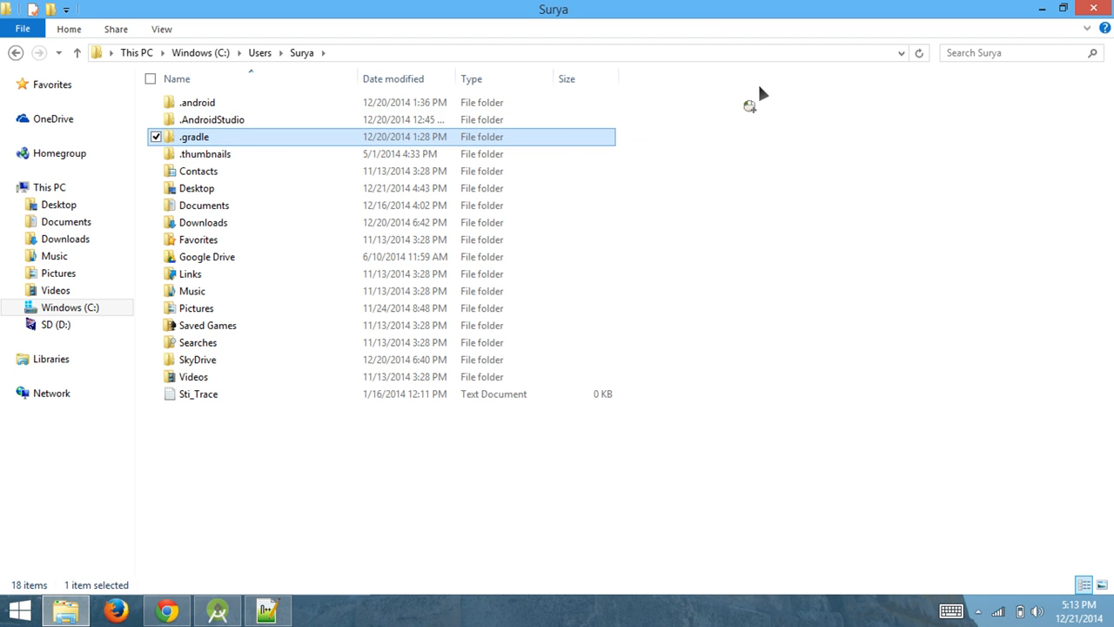
mouse_move(77, 53)
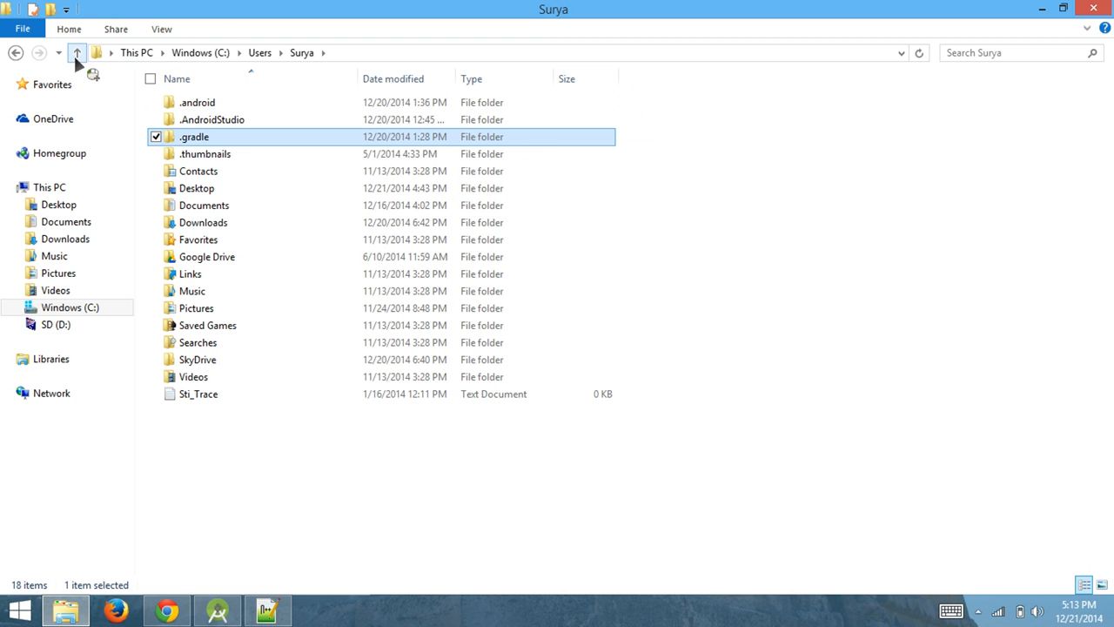
double_click(211, 120)
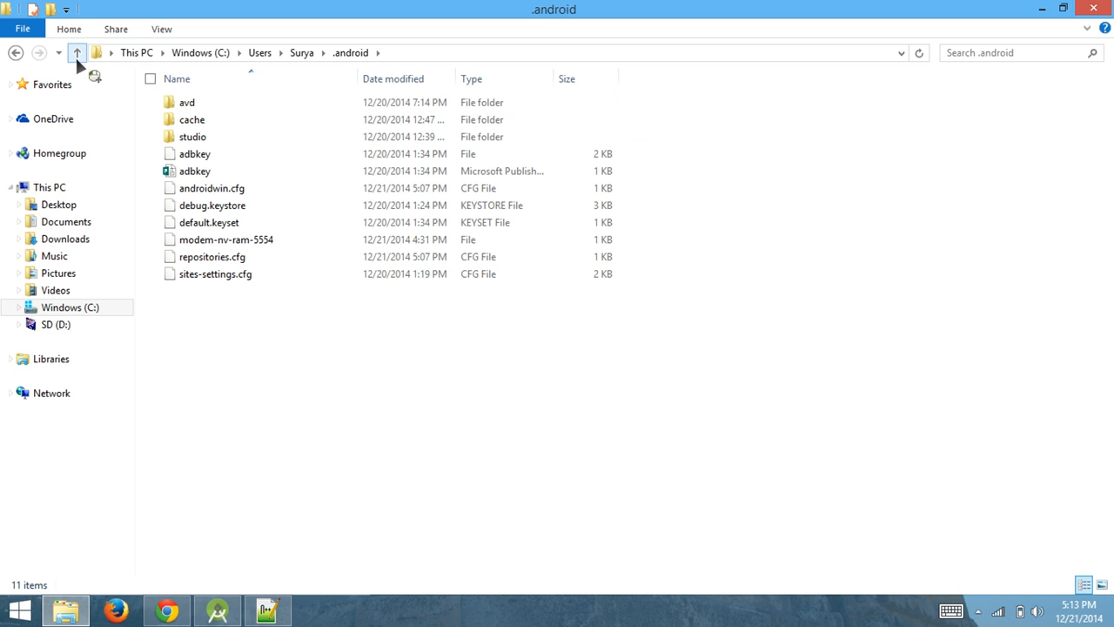
click(76, 52)
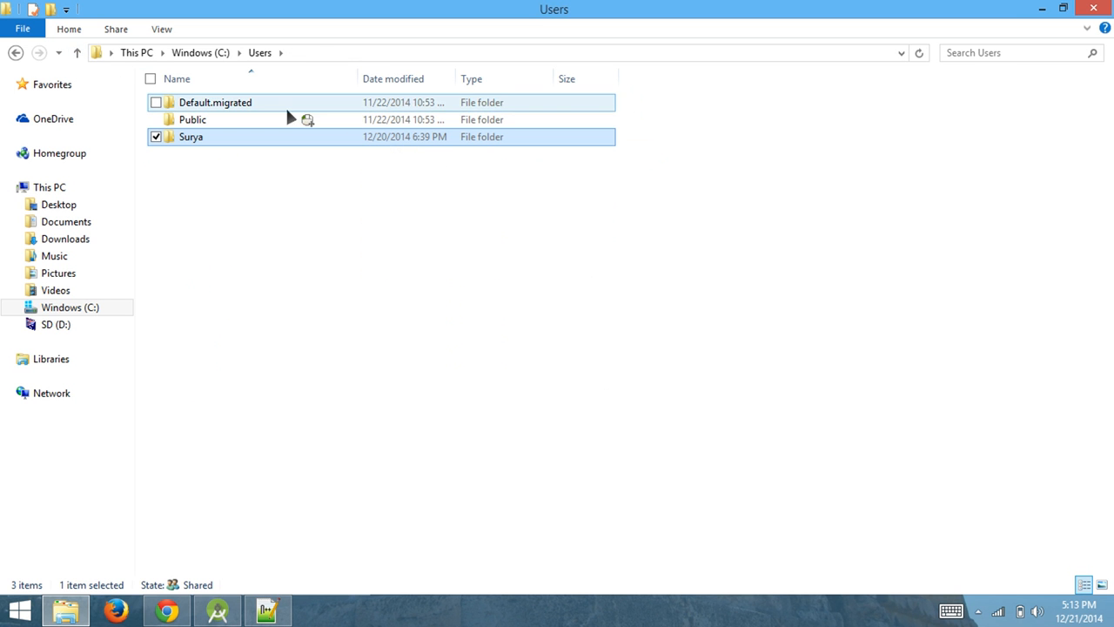
double_click(191, 136)
text(C:\Users\Surya\)
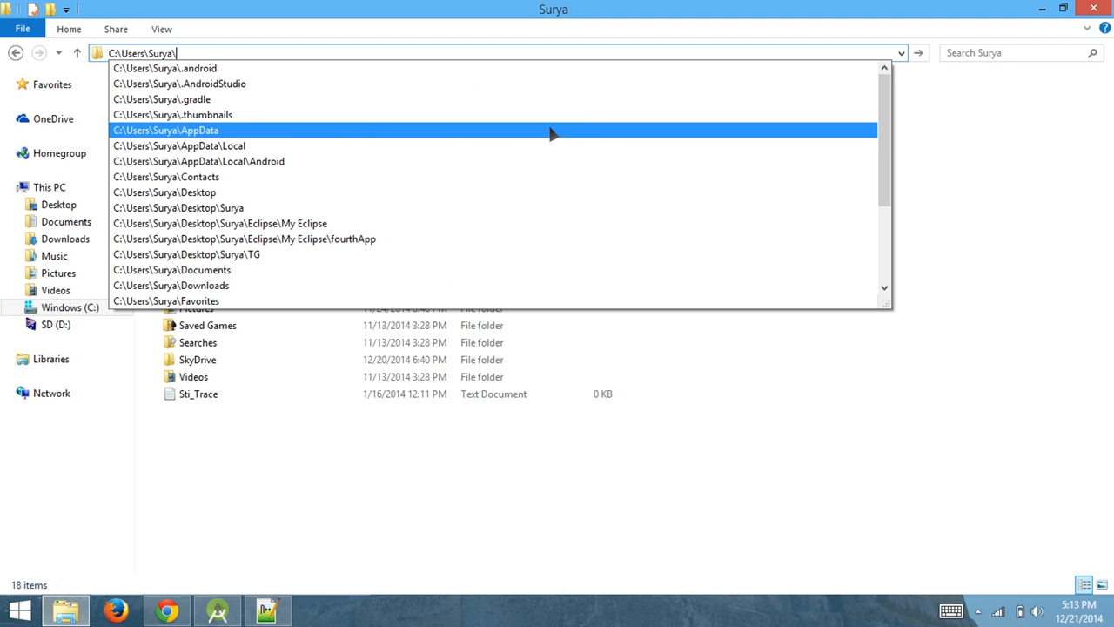
mouse_move(444, 146)
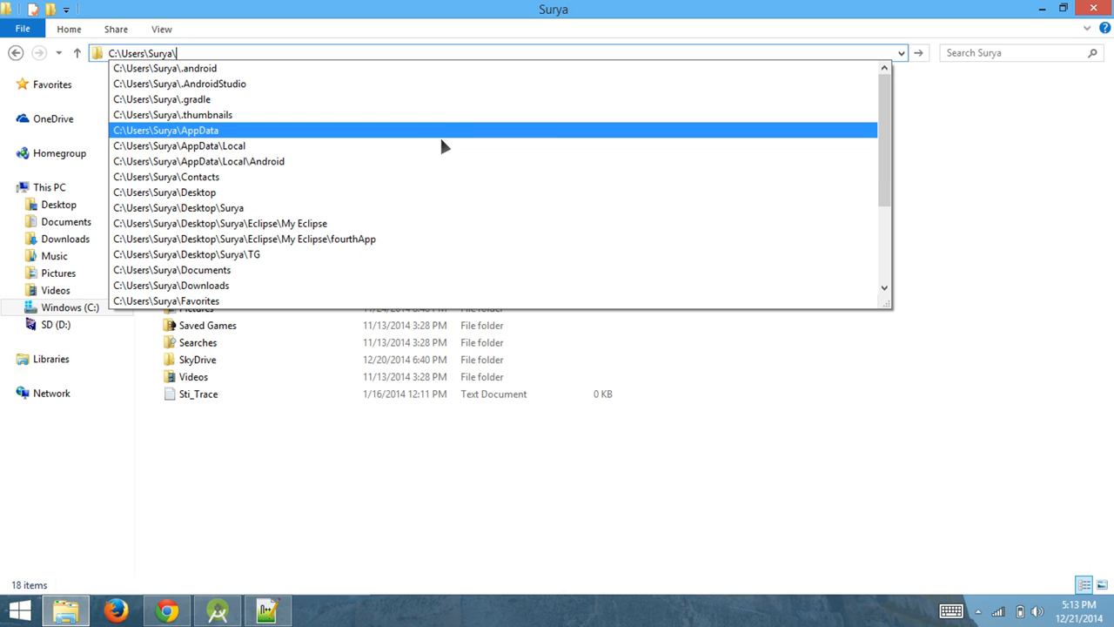
Open Surya's hidden AppData, then Local, and select the leftover Android folder.
click(165, 130)
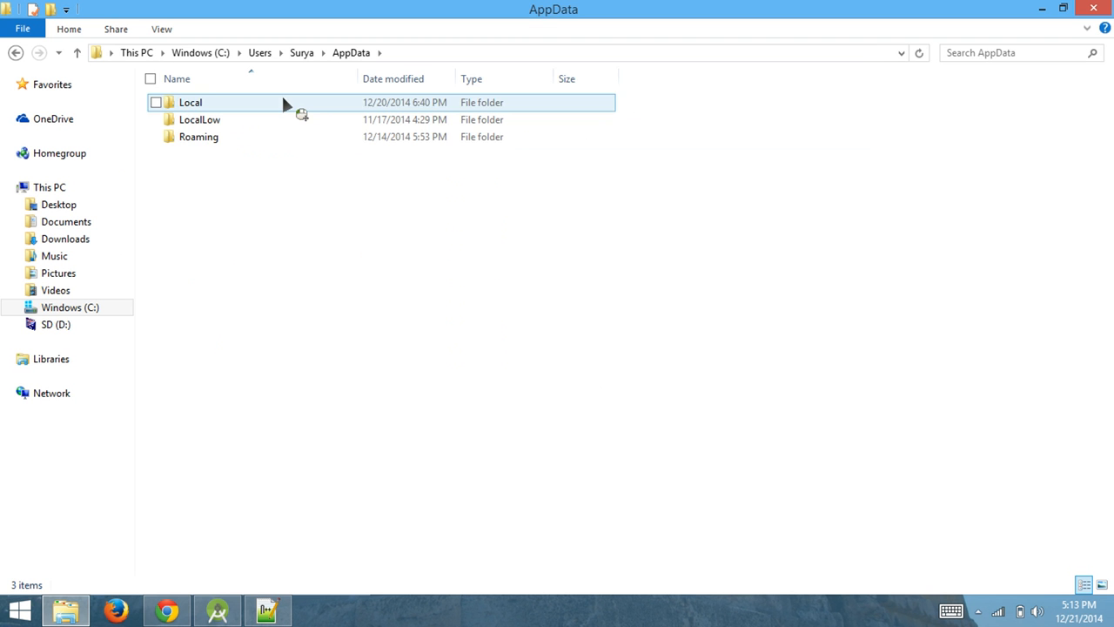
double_click(190, 102)
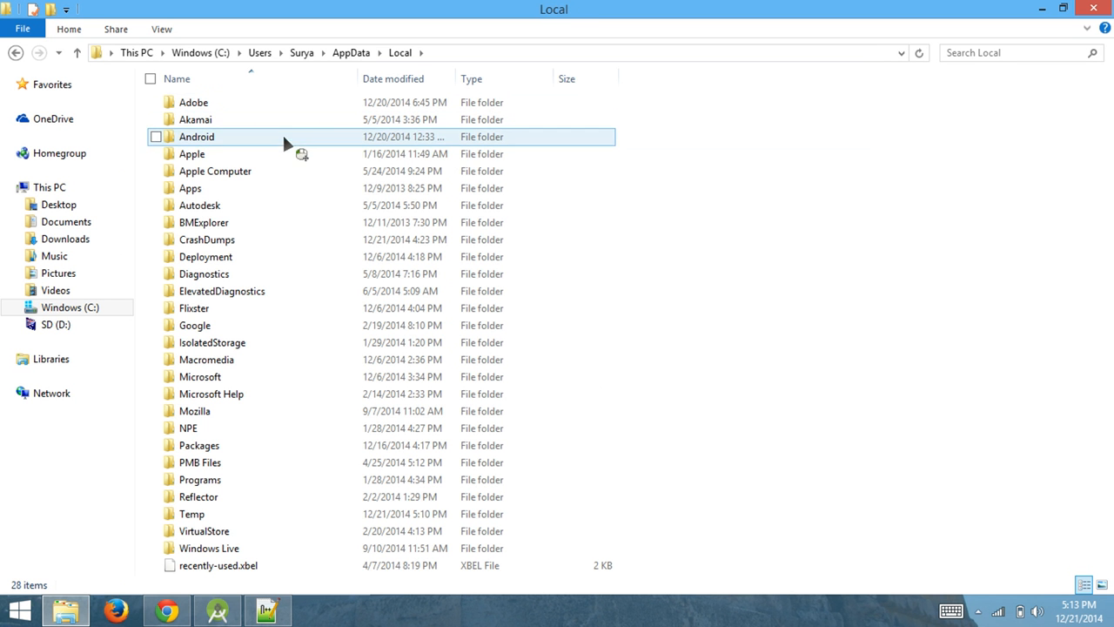
click(156, 137)
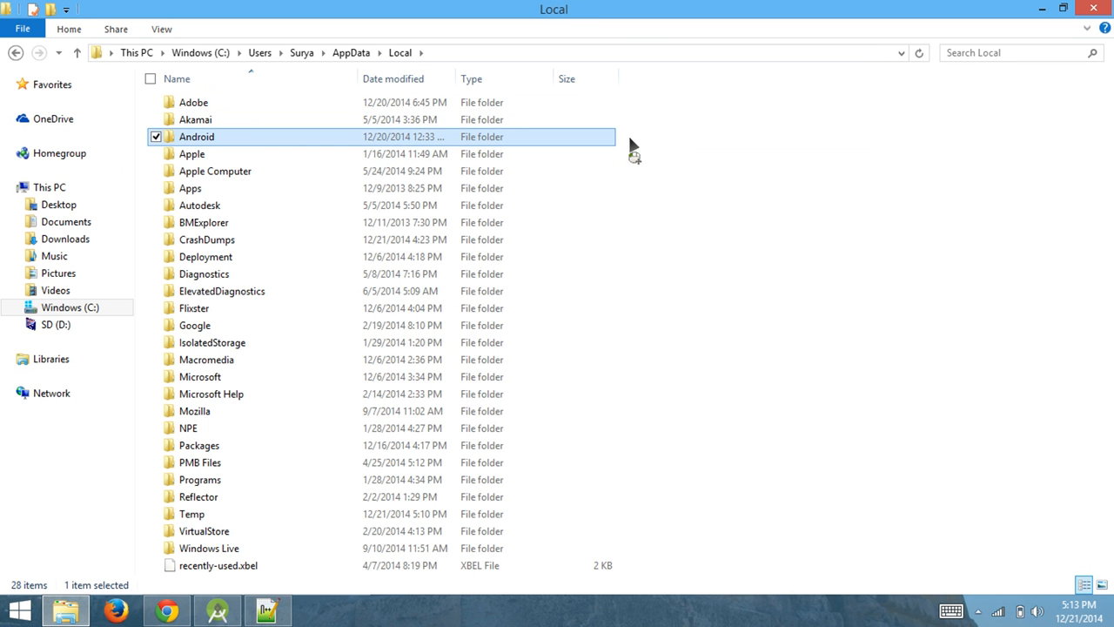
click(156, 136)
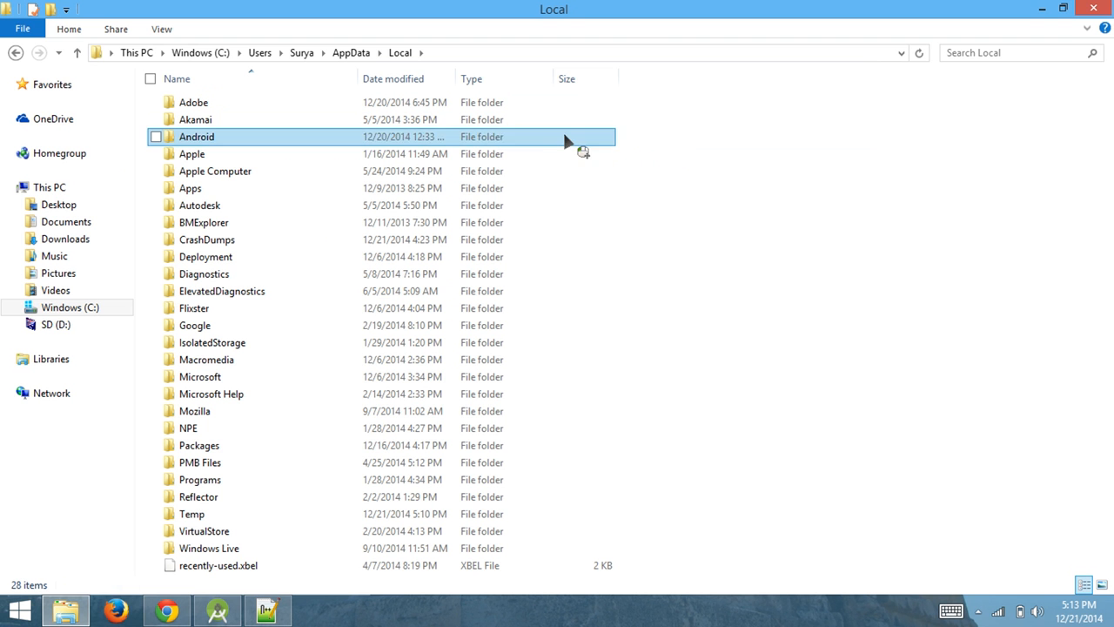
click(155, 136)
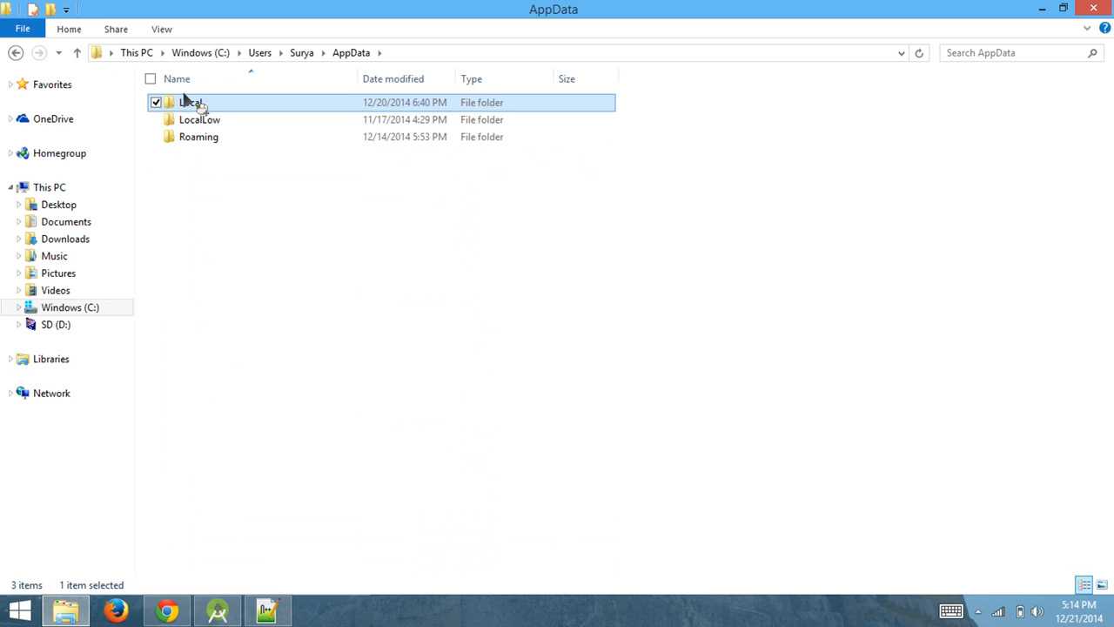
Navigate back through Surya and drive C to Program Files and select its Android folder.
double_click(189, 101)
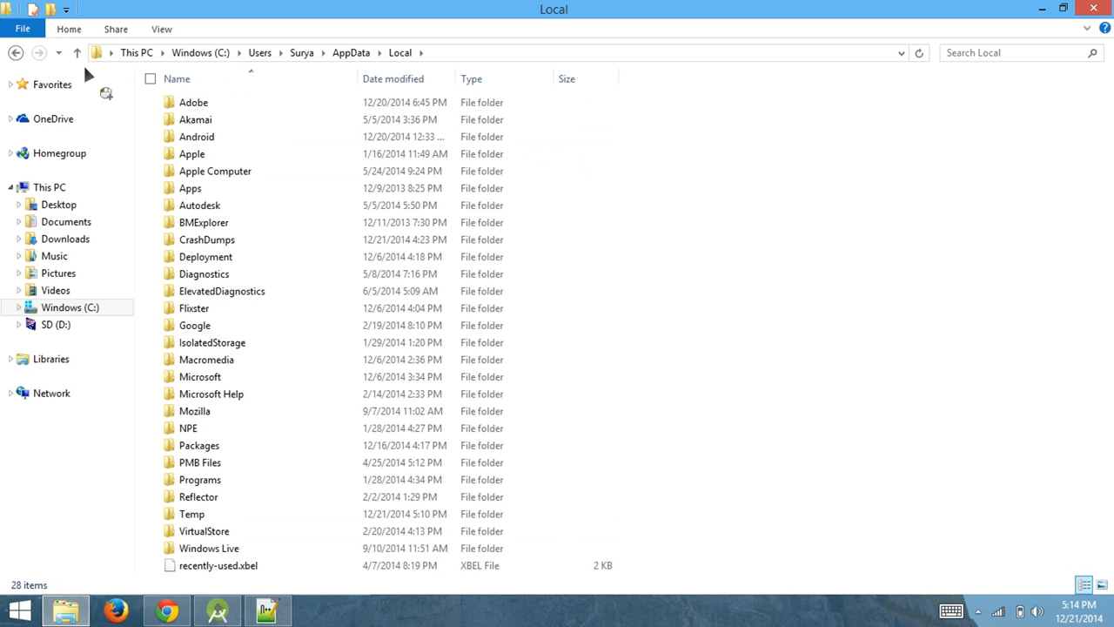
click(259, 52)
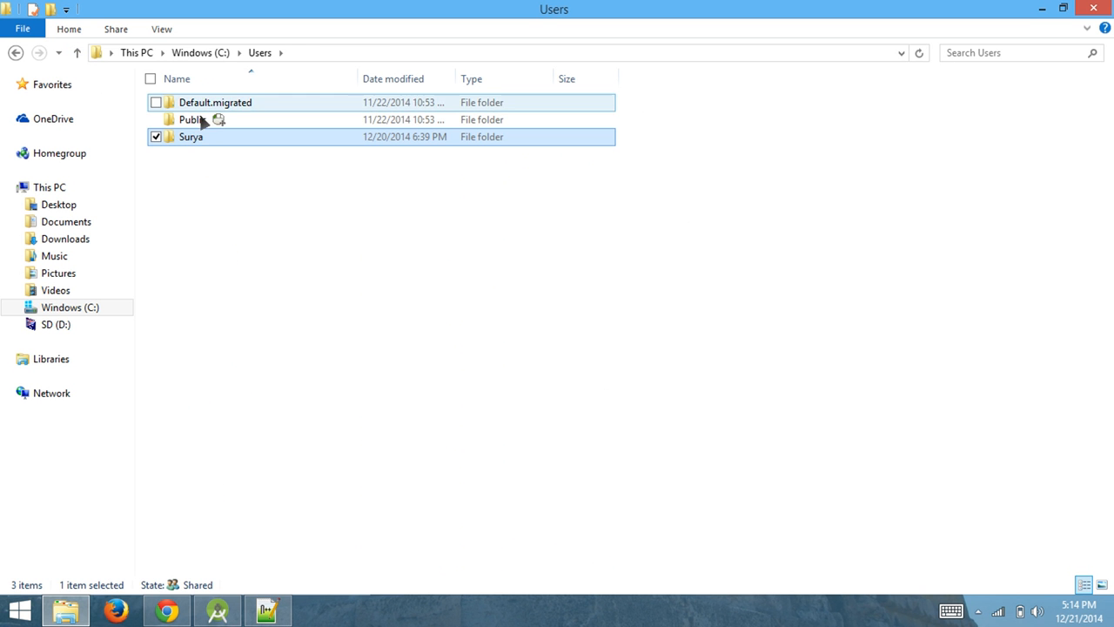
double_click(190, 136)
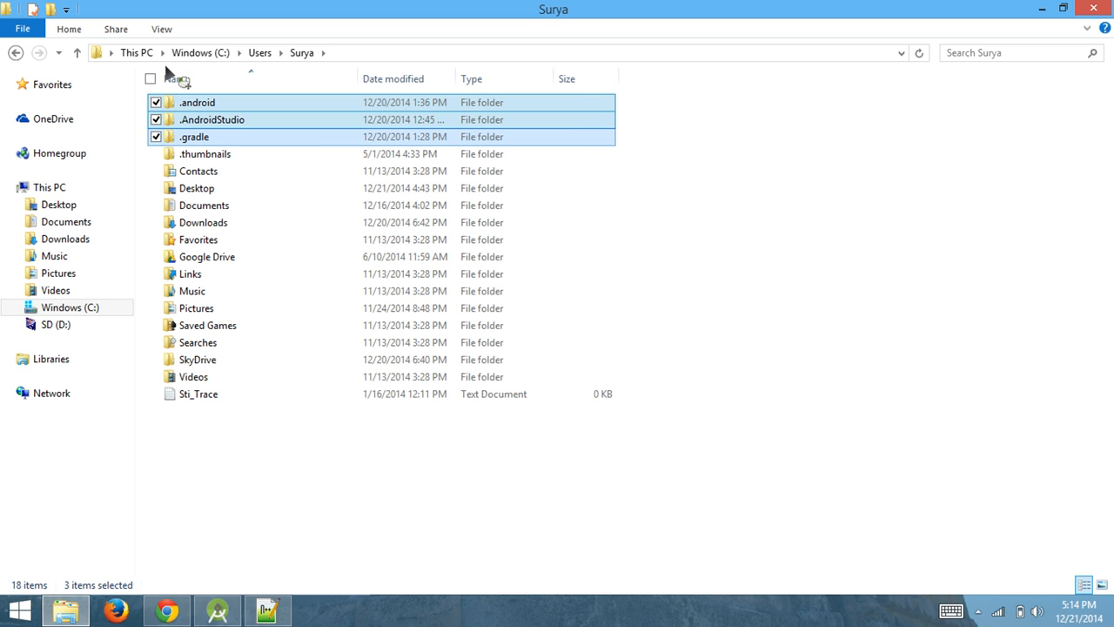
click(76, 52)
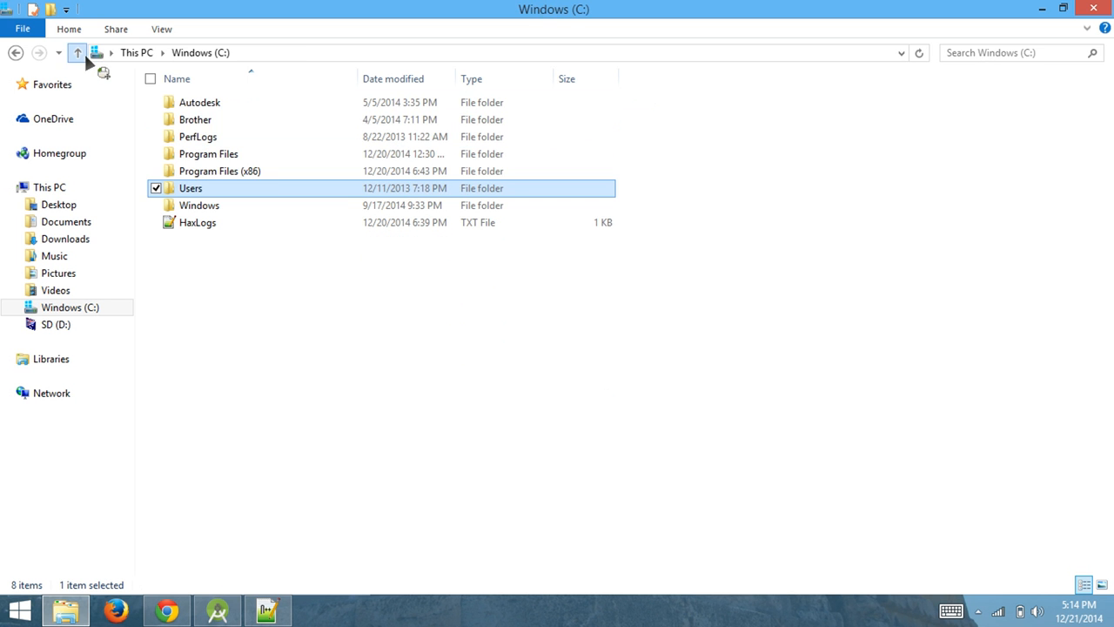
double_click(208, 153)
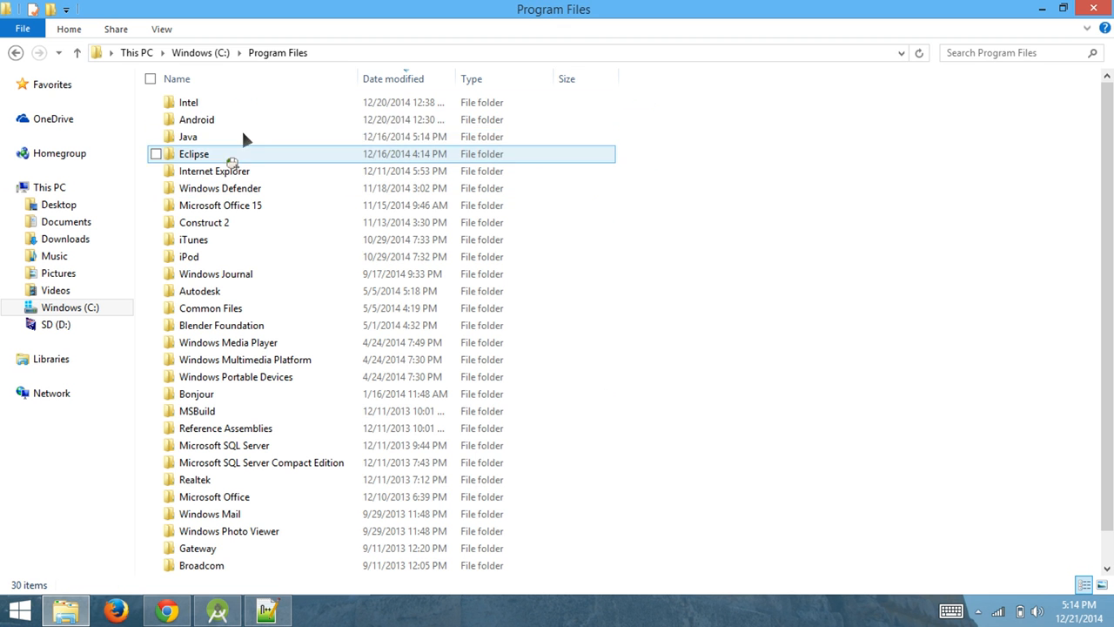
click(156, 119)
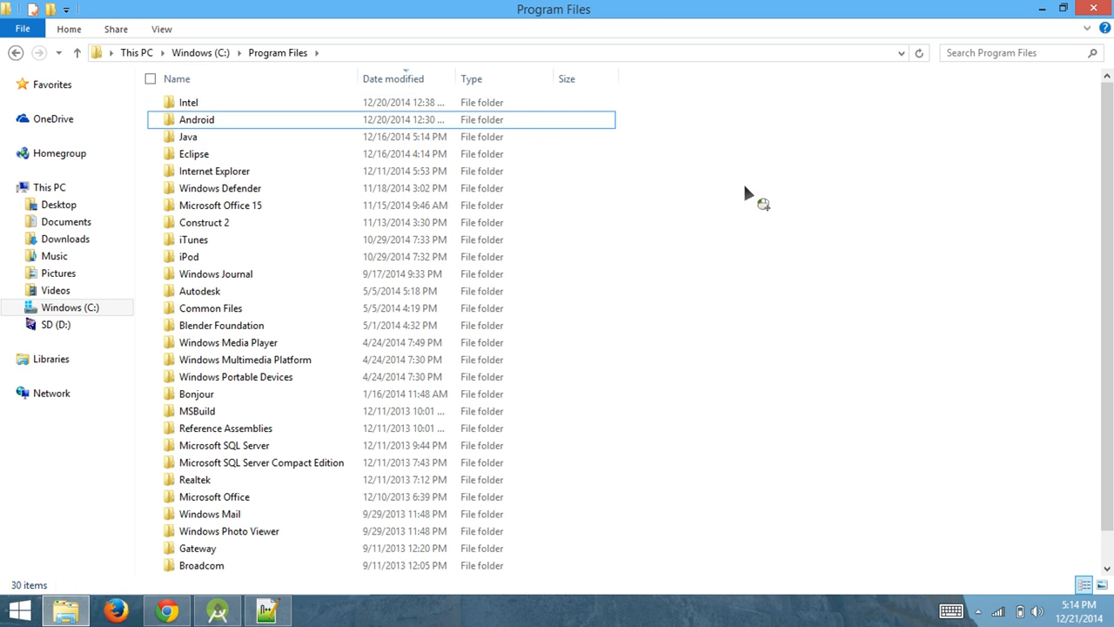
click(156, 119)
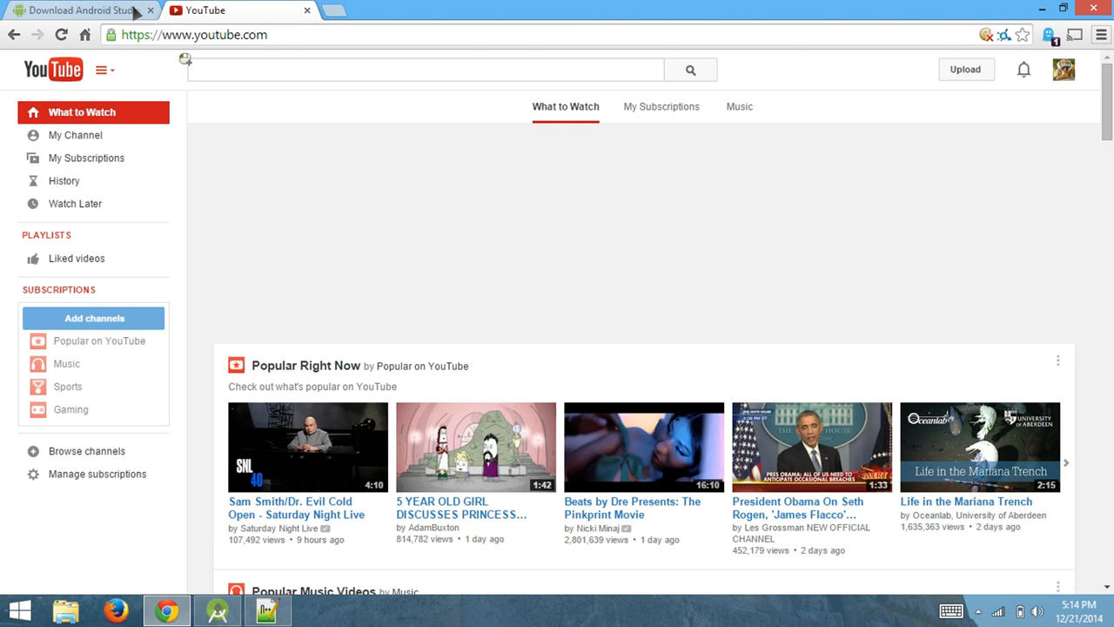
Highlight 'SDK' on Chrome's Download Android Studio page and show the hidden tray icons.
click(79, 10)
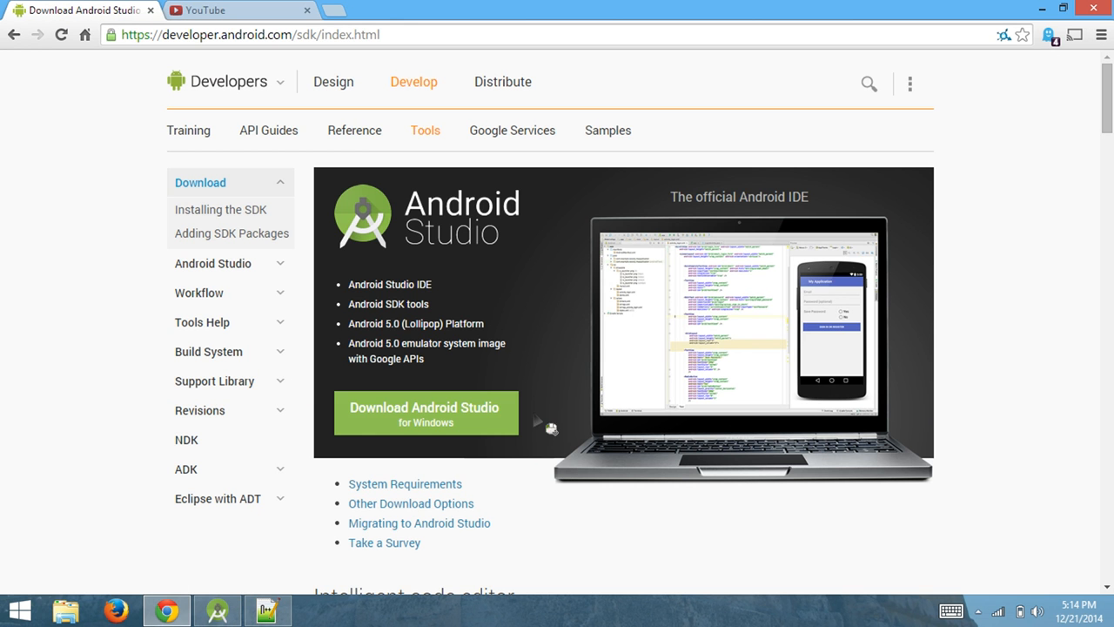
mouse_move(840, 288)
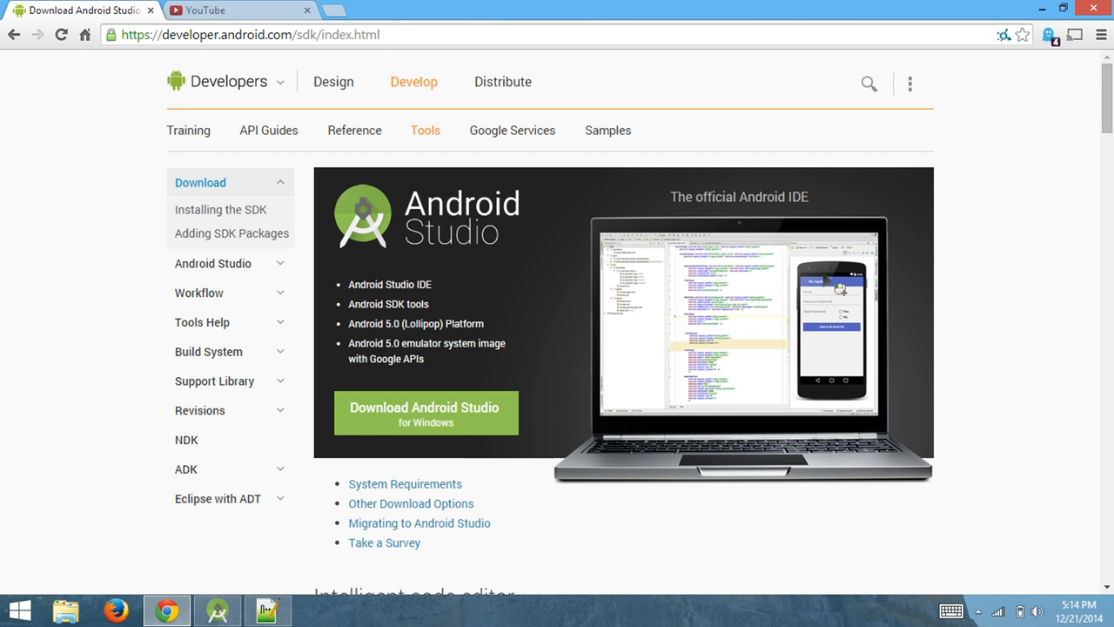
mouse_move(438, 313)
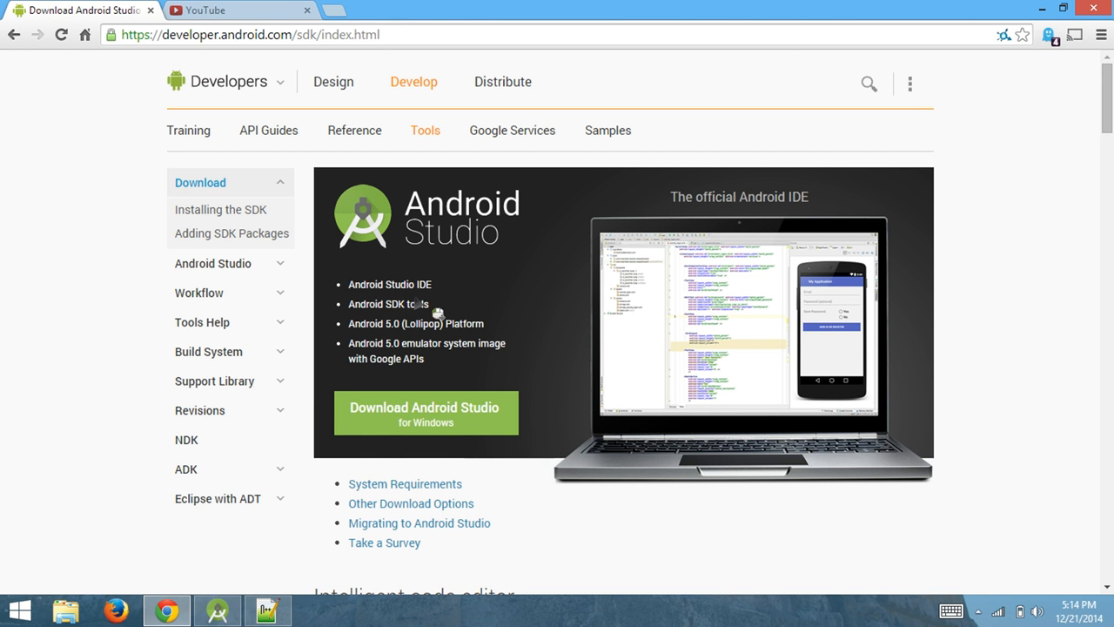
double_click(397, 304)
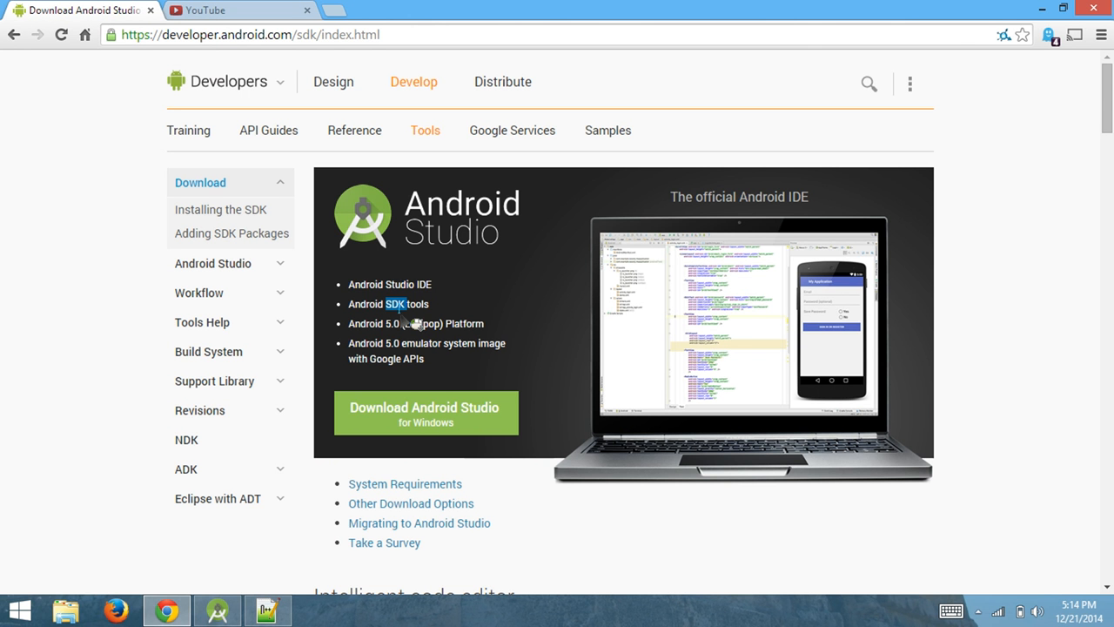
mouse_move(753, 338)
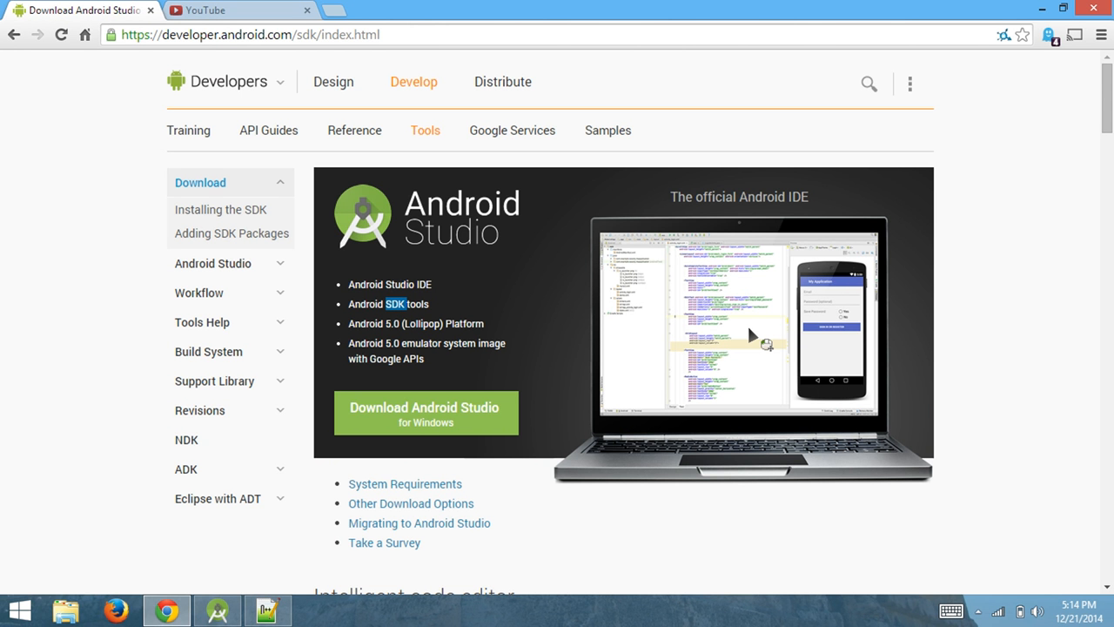
mouse_move(759, 343)
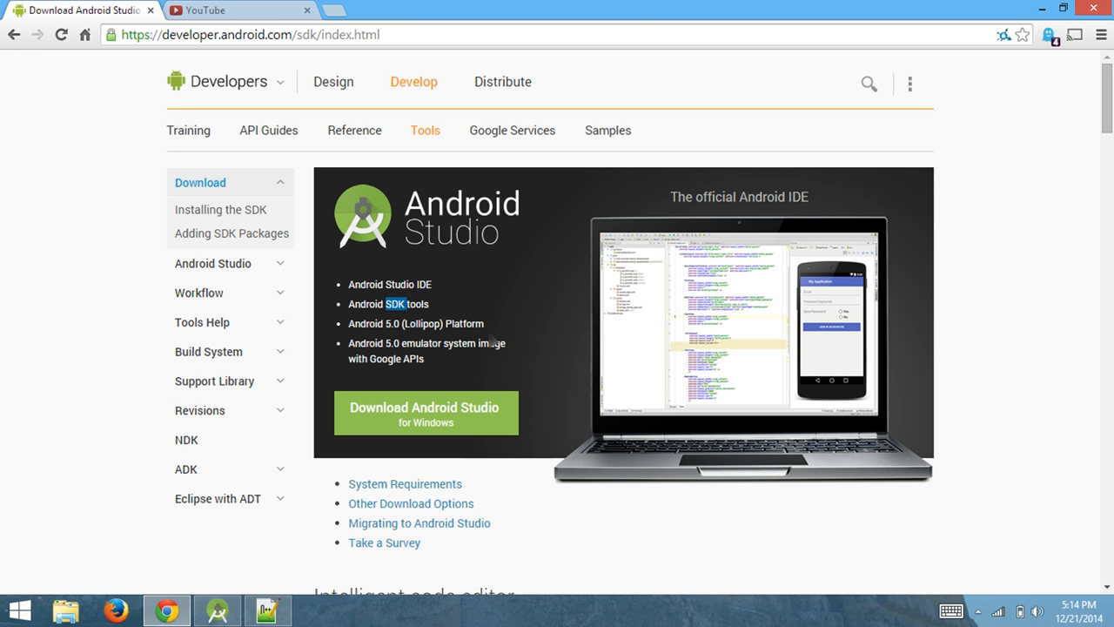
mouse_move(287, 10)
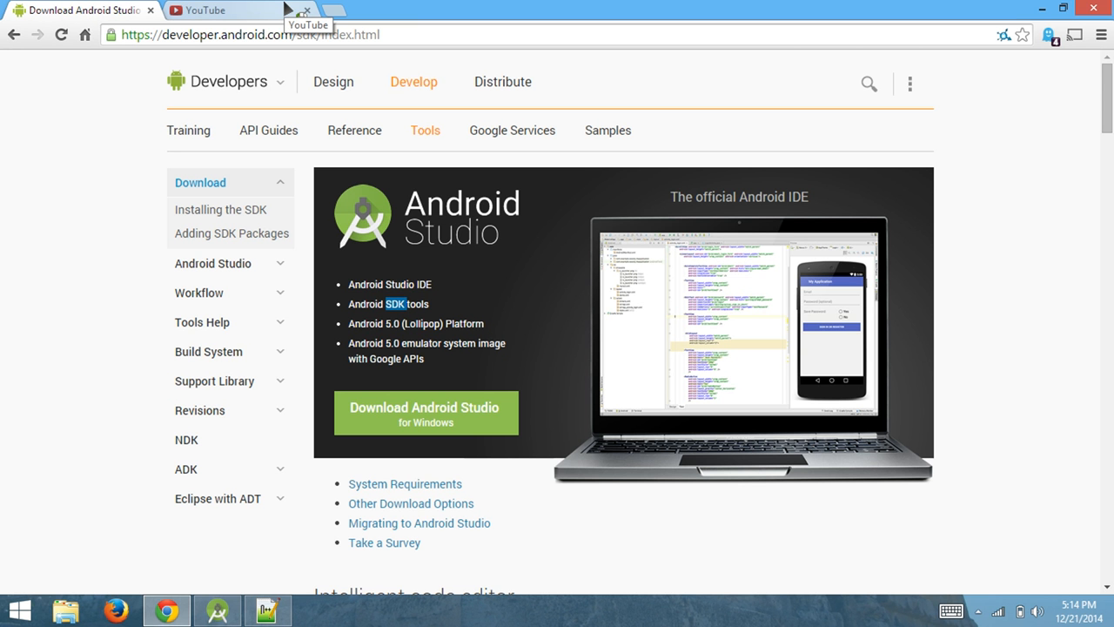
mouse_move(296, 17)
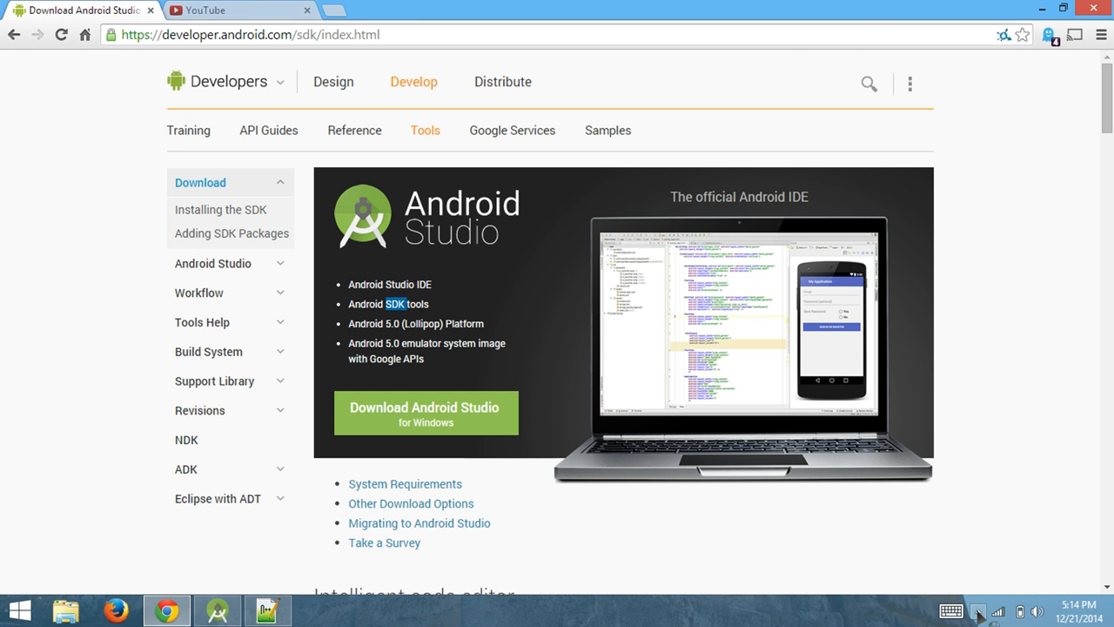
click(979, 609)
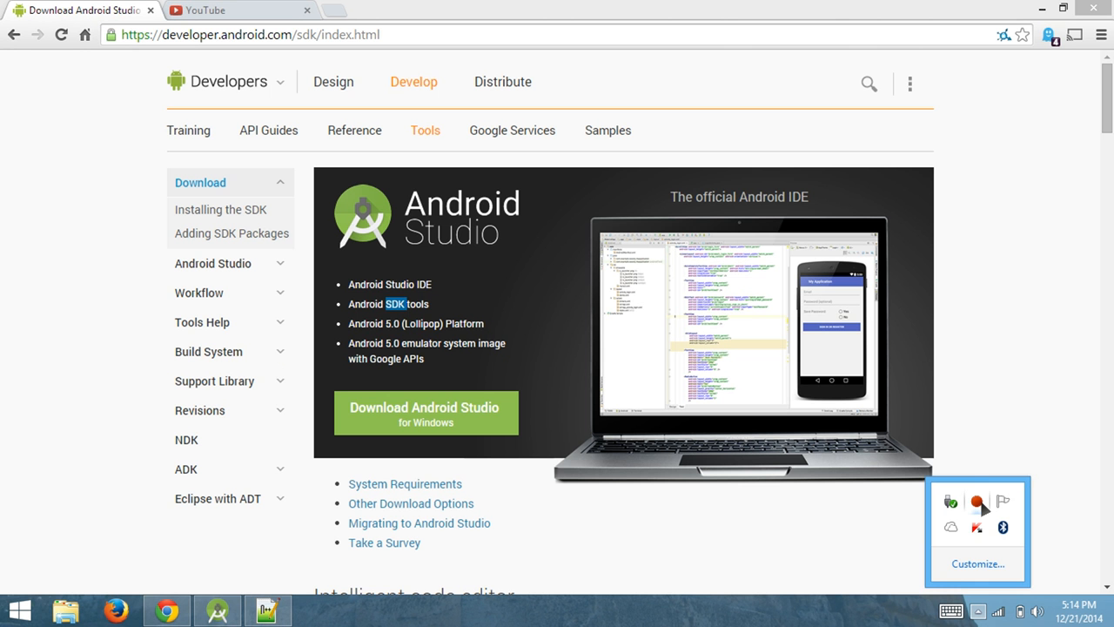